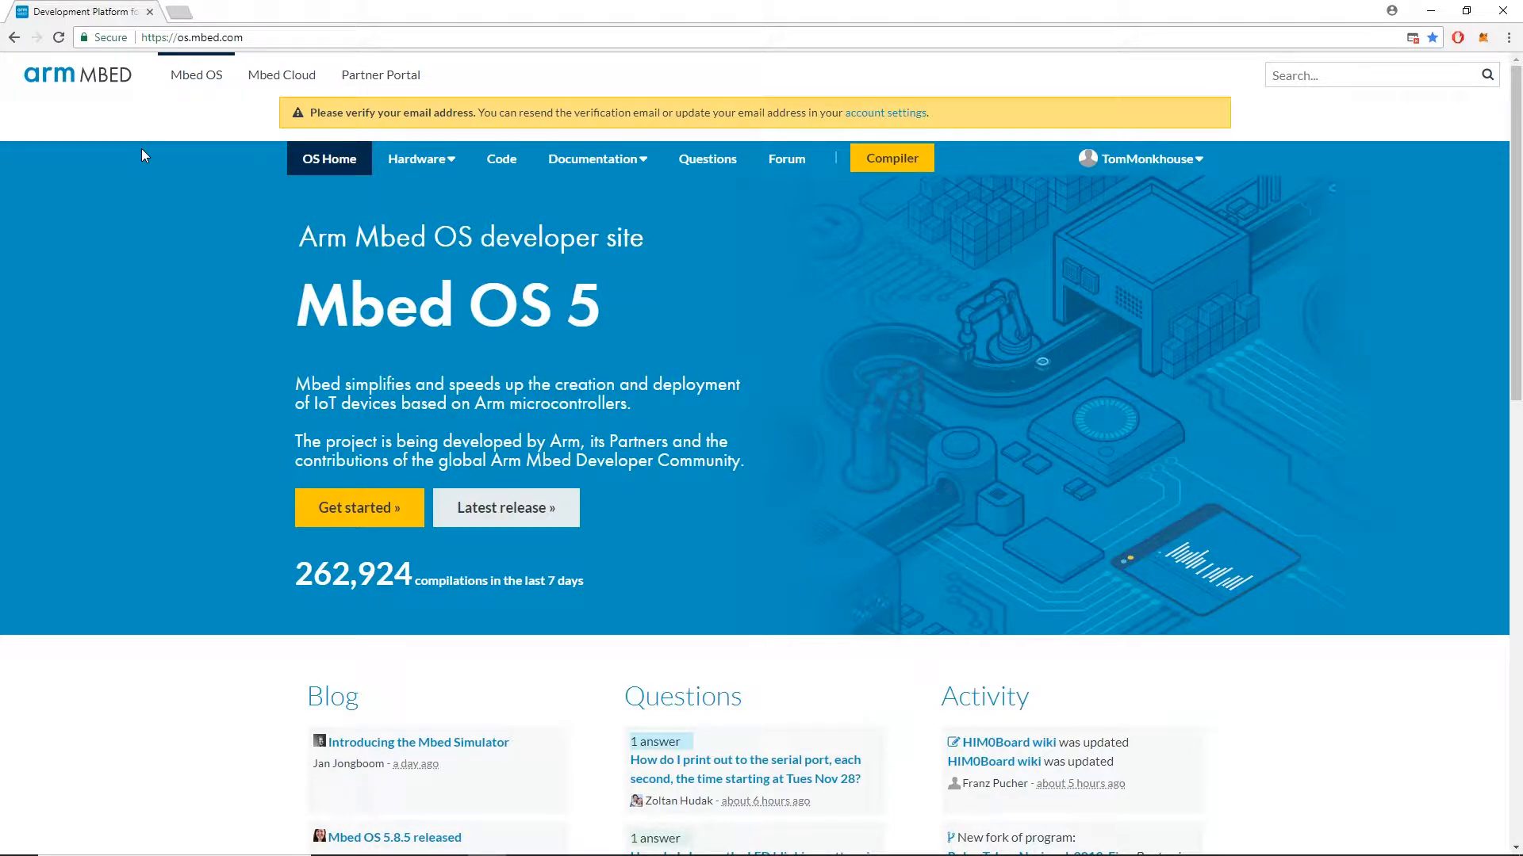
Launch the Online Compiler workspace from the Mbed site, listing the DISCO-L072CZ-LRWAN1_blink_leds program
scroll(down, 3)
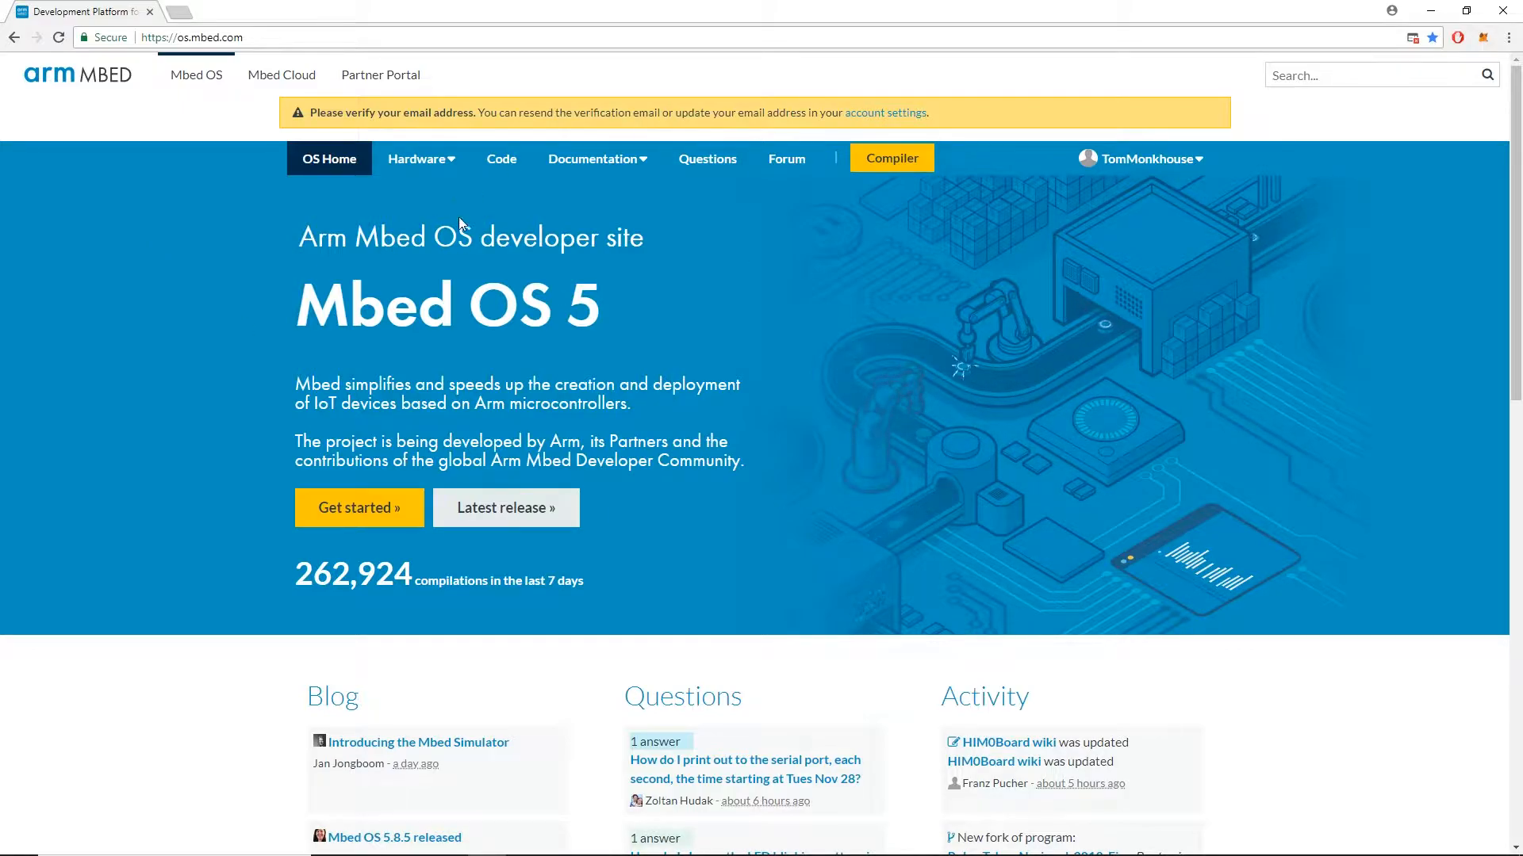
click(1145, 158)
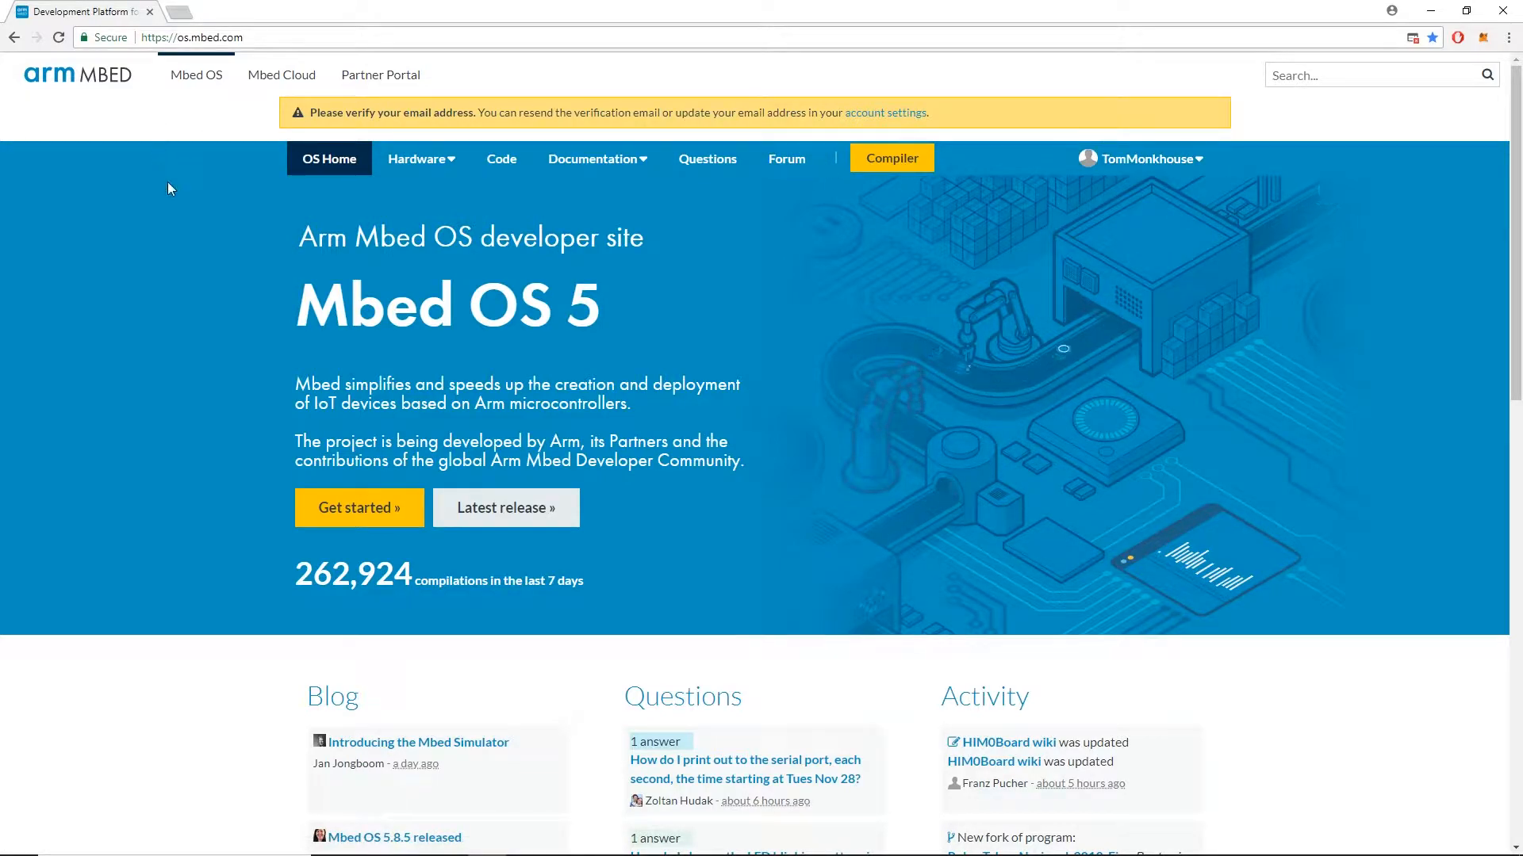
mouse_move(160, 196)
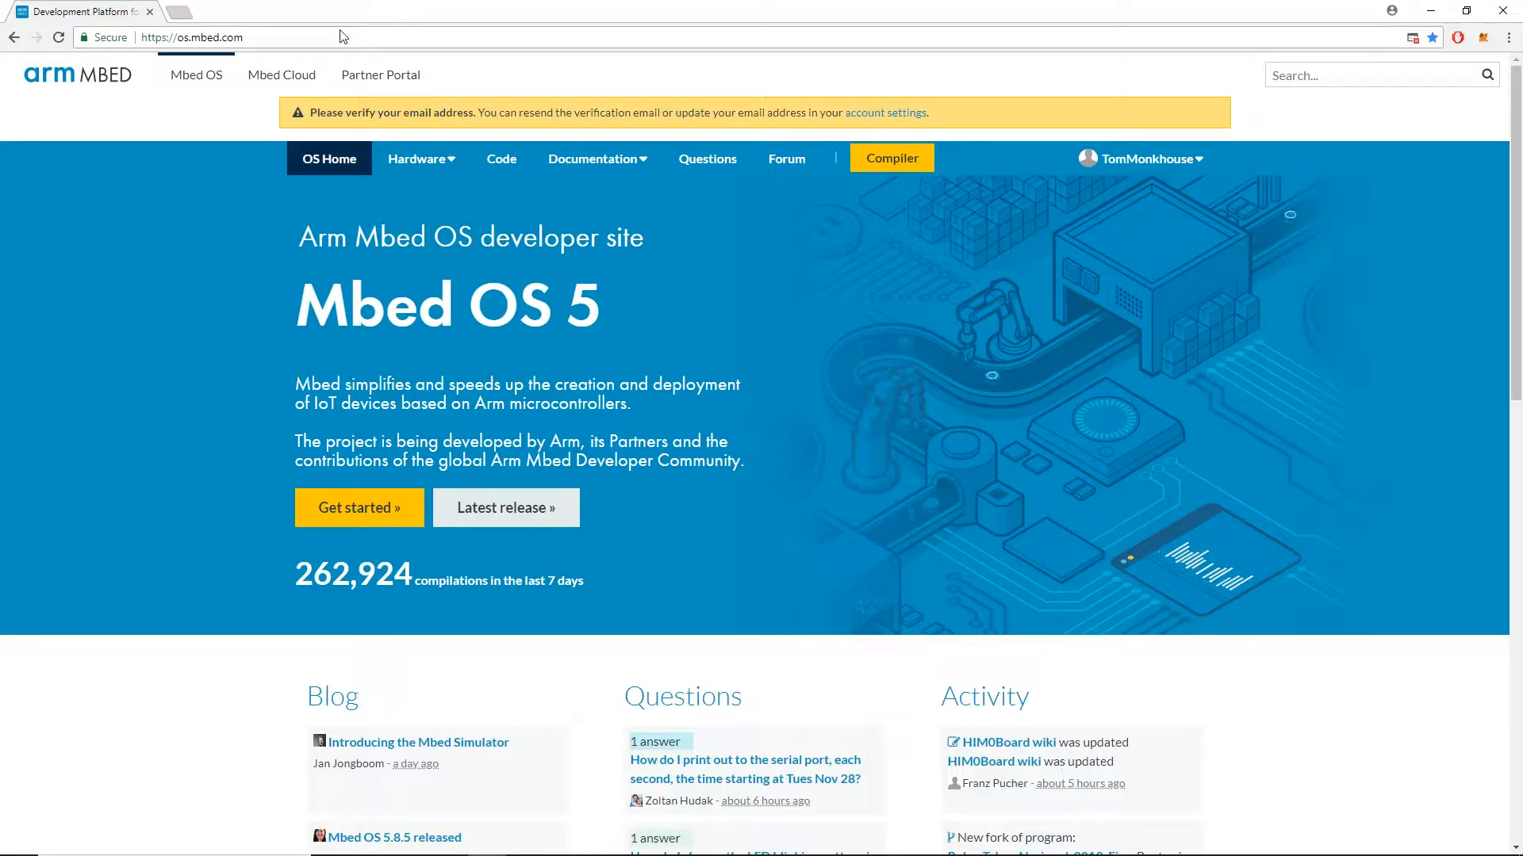
click(78, 74)
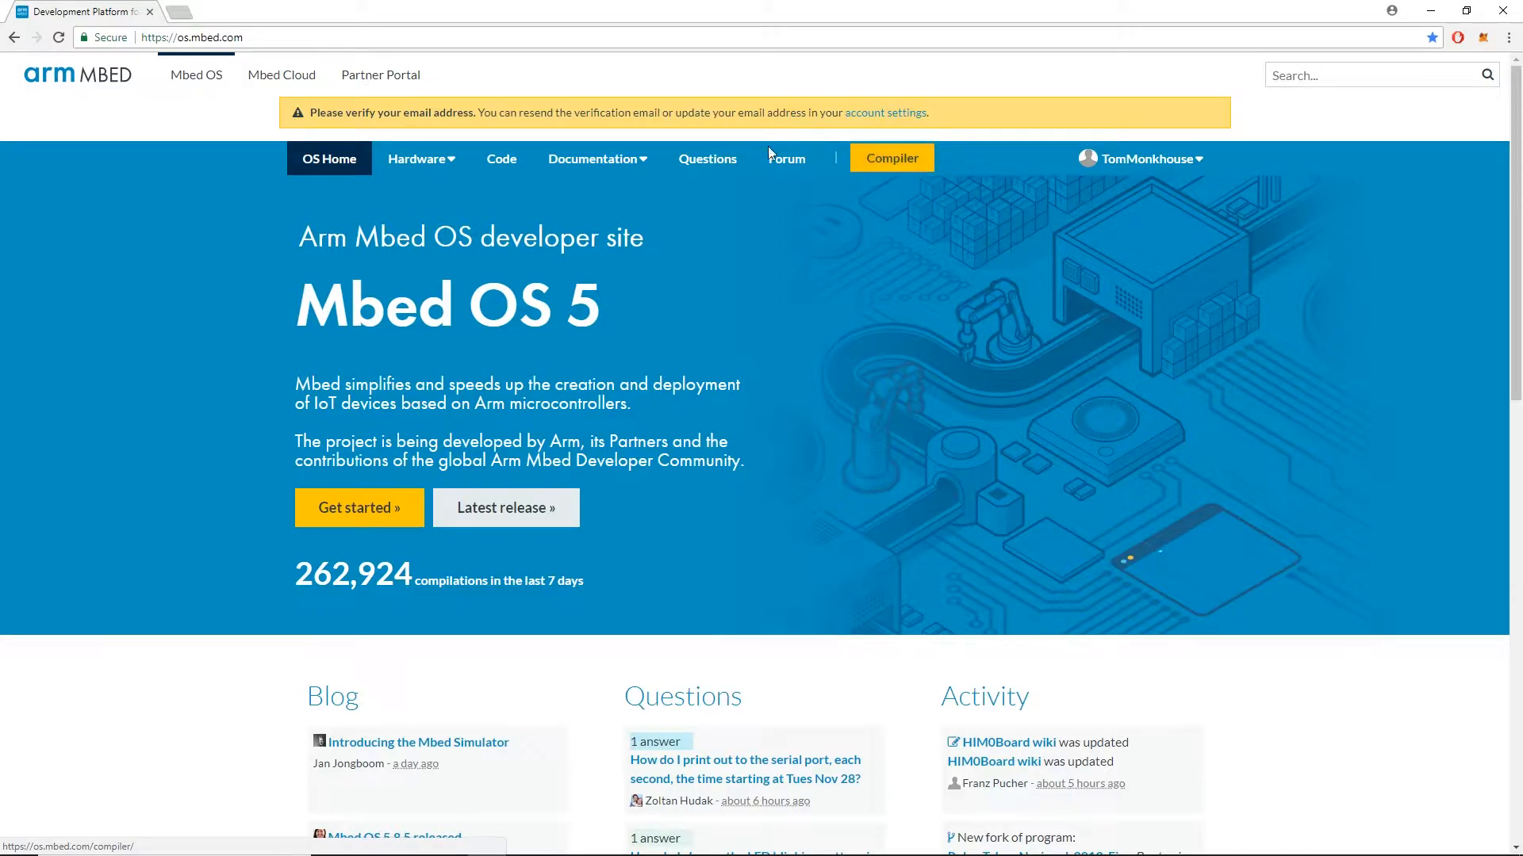
click(888, 157)
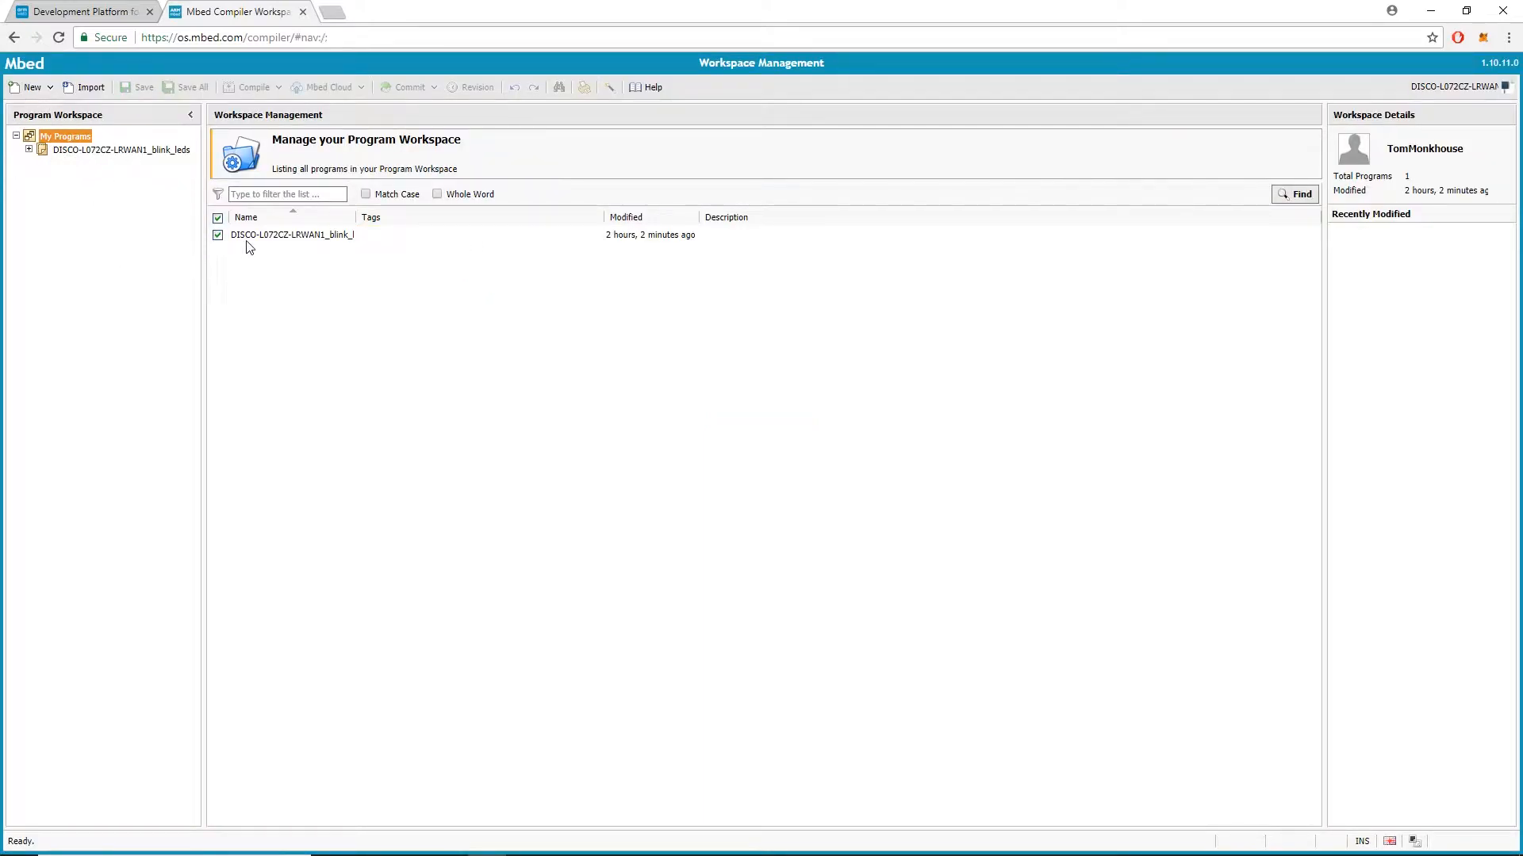
mouse_move(320, 249)
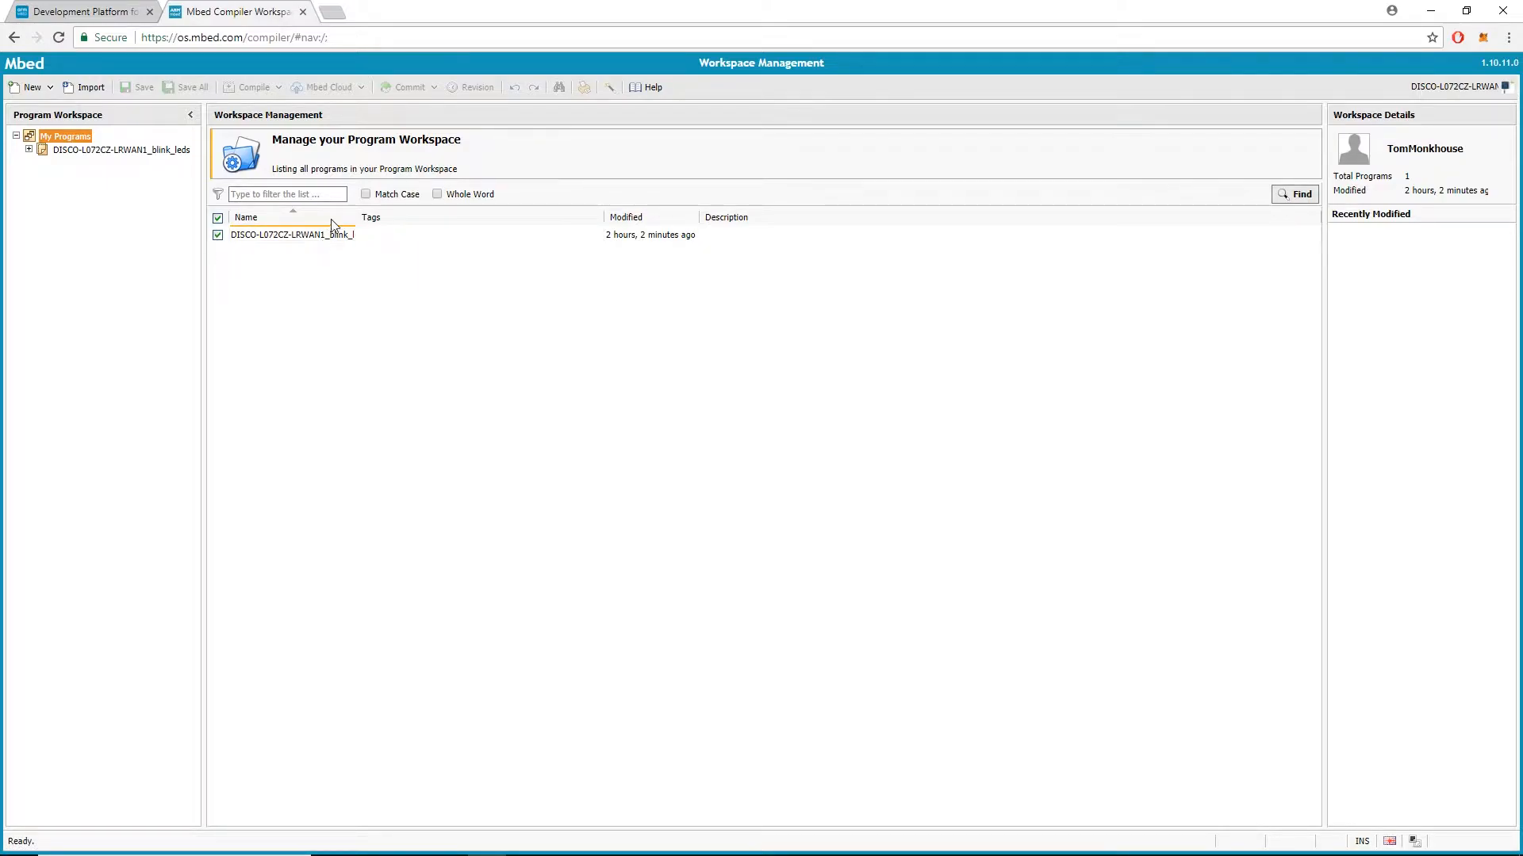
mouse_move(419, 245)
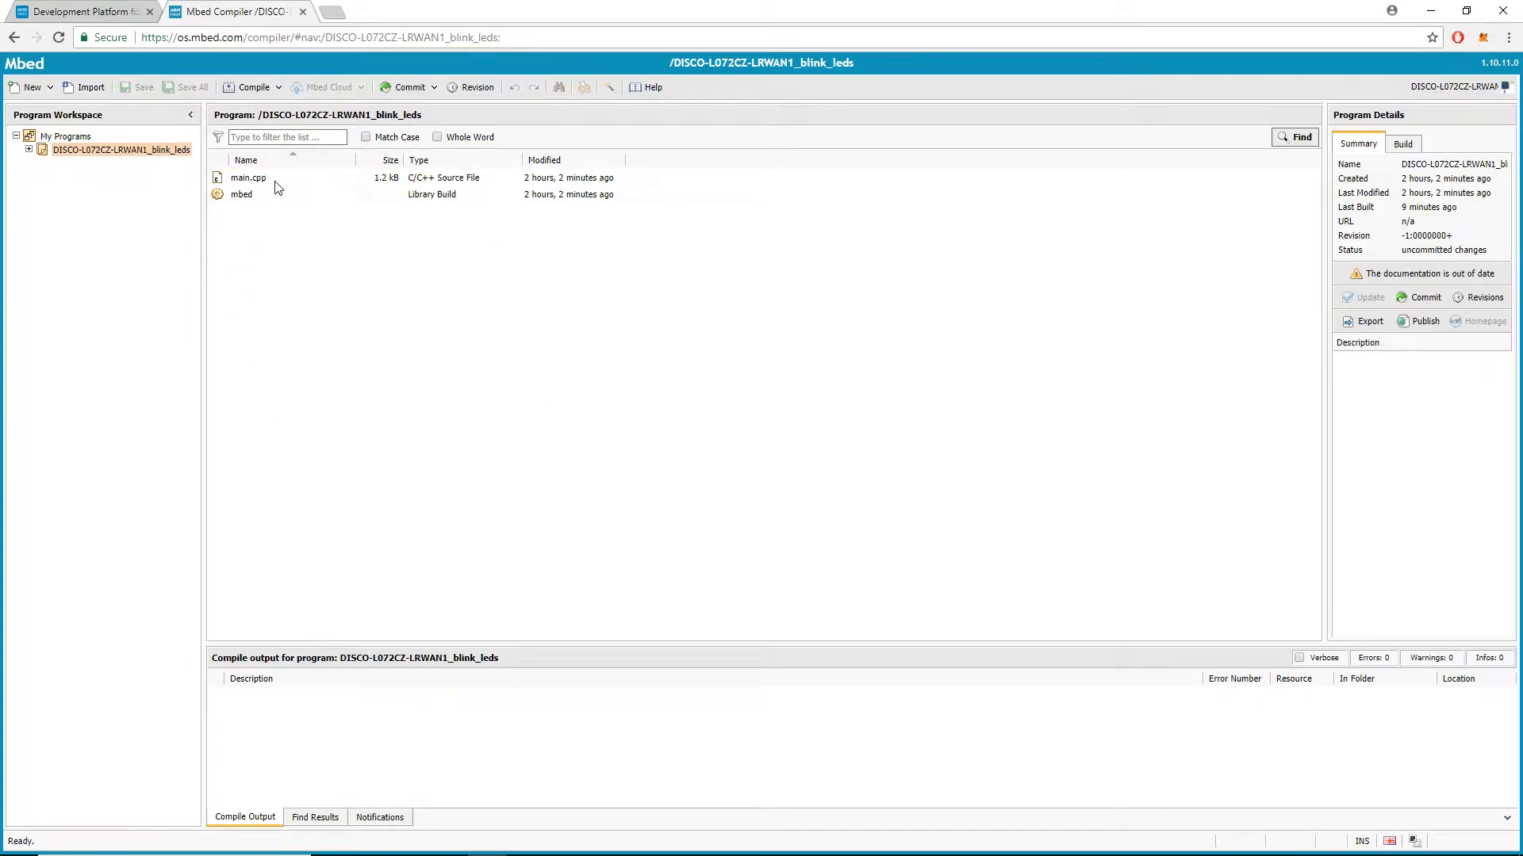
Compile the blink_leds program's main.cpp, finishing with Success! and no errors
double_click(249, 178)
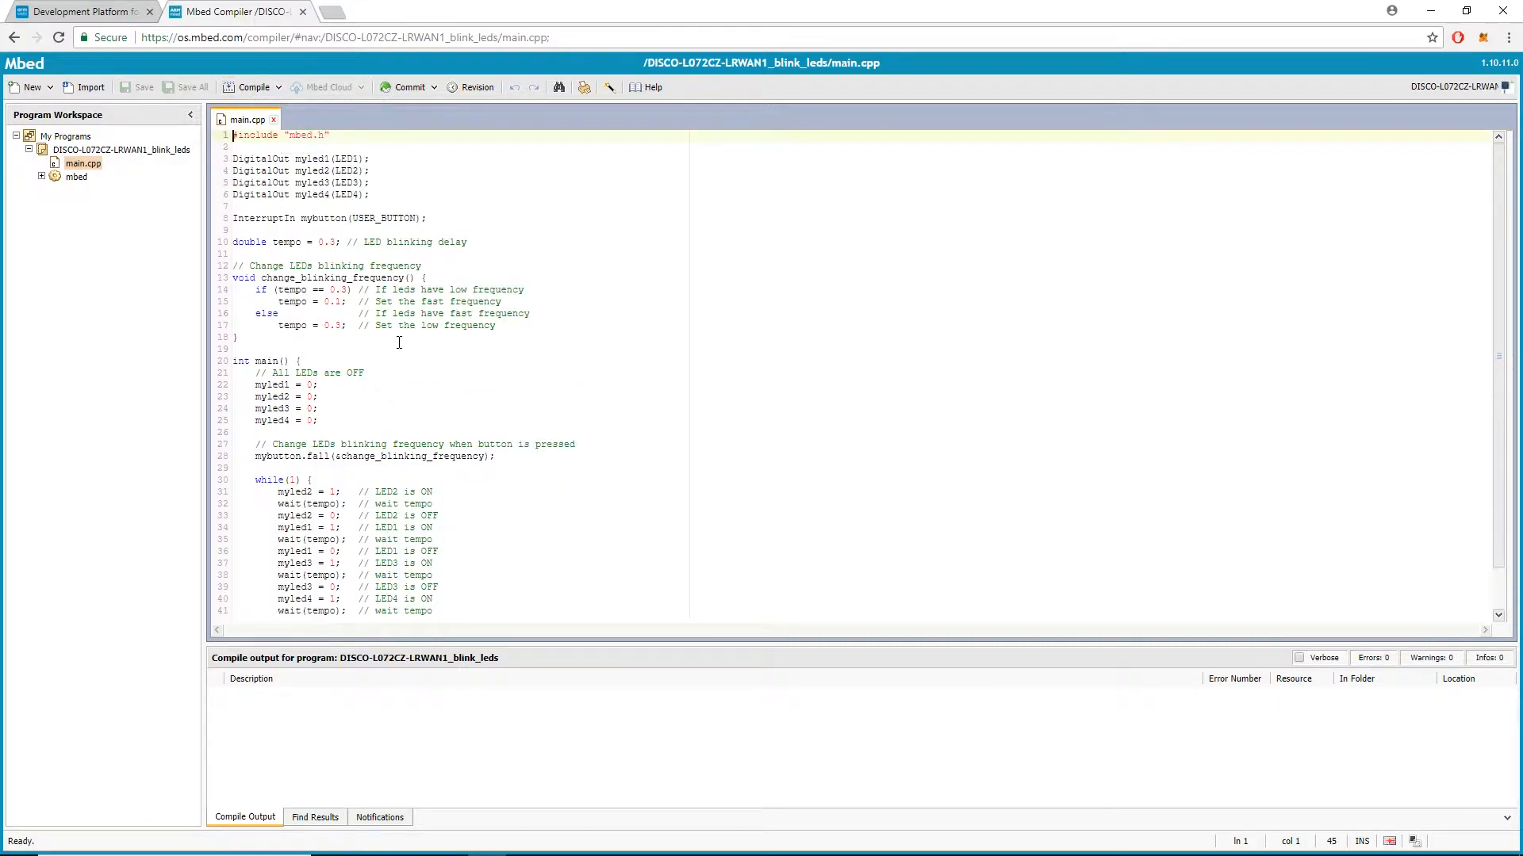
mouse_move(603, 351)
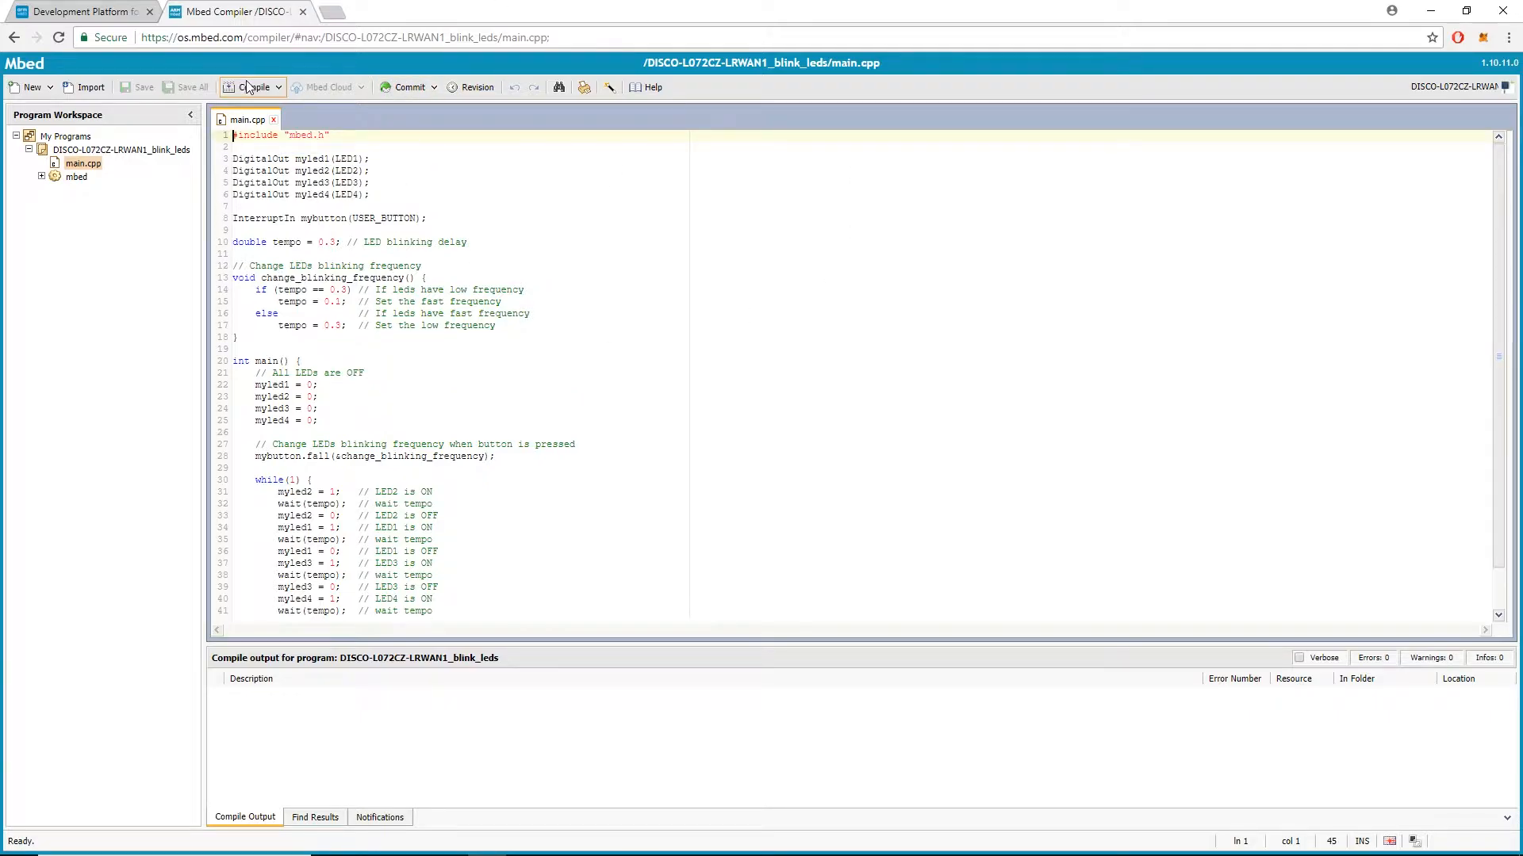
click(249, 85)
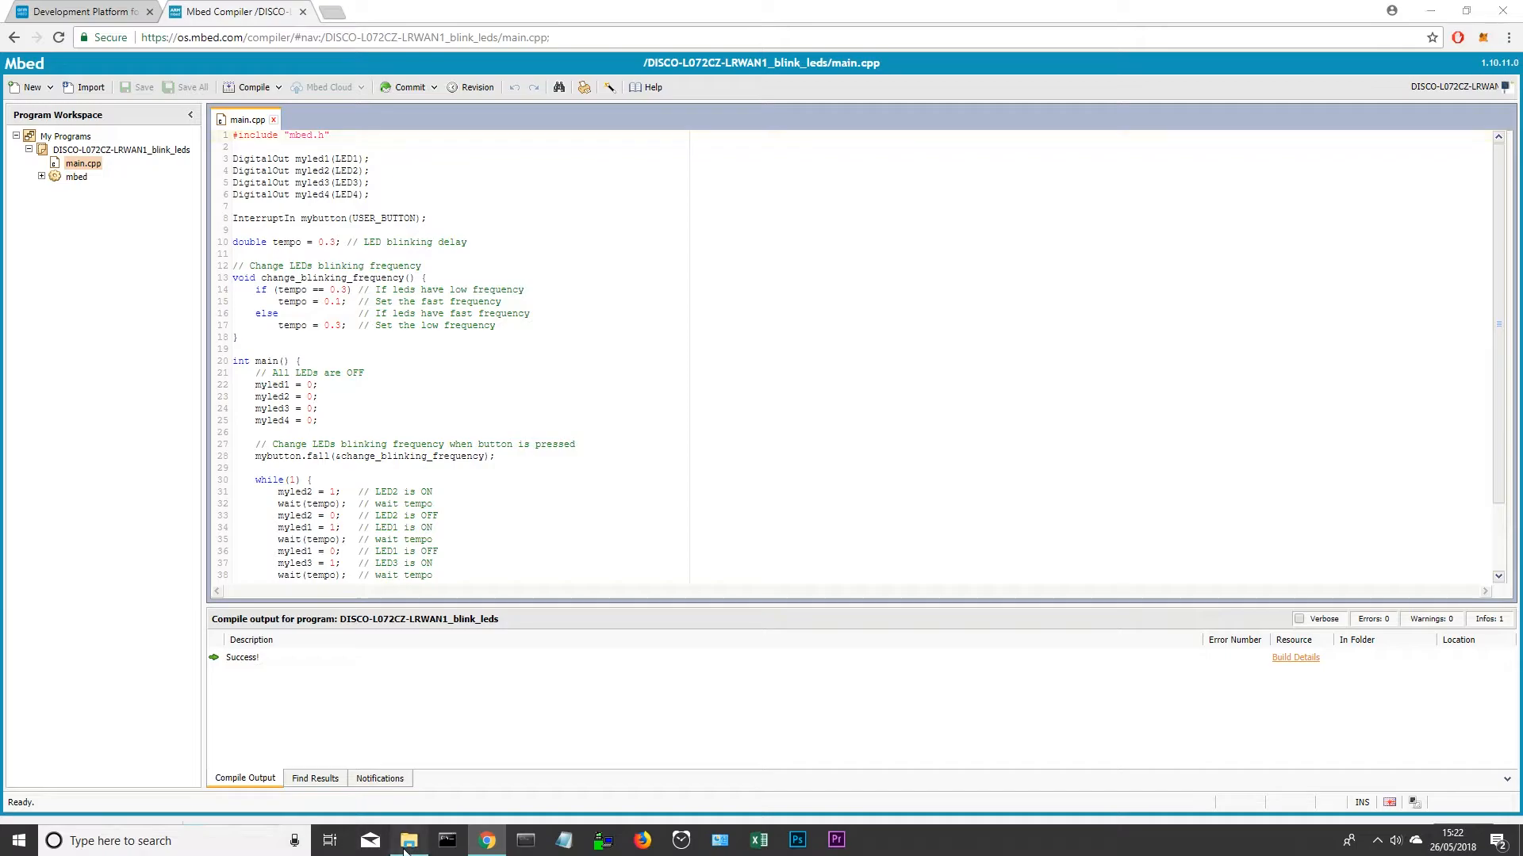
View the DIS_L072Z (F:) board drive in File Explorer, showing DETAILS and MBED, then dismiss it
click(407, 841)
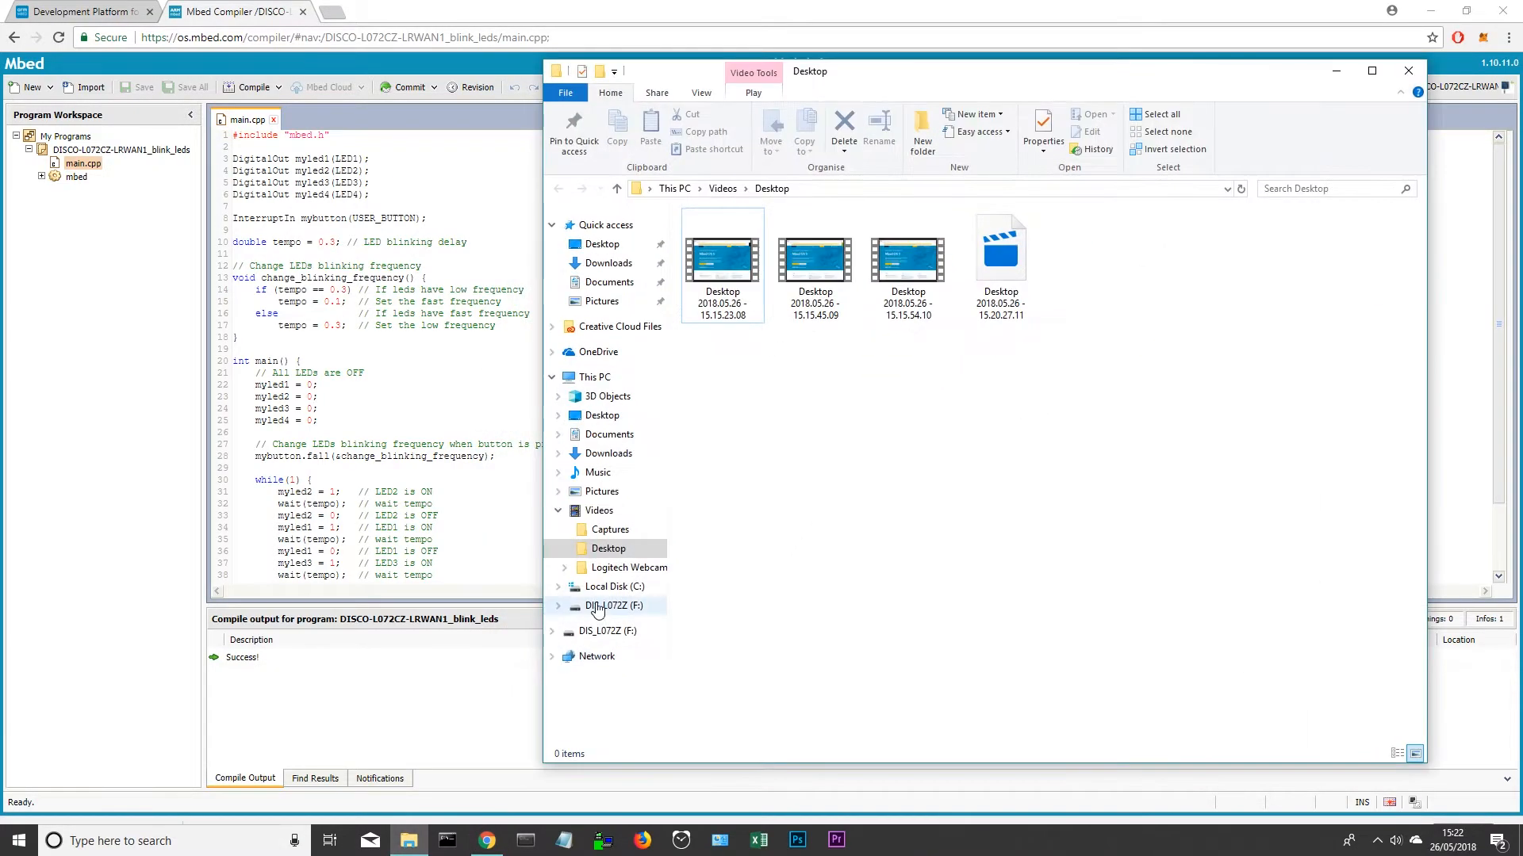
click(613, 604)
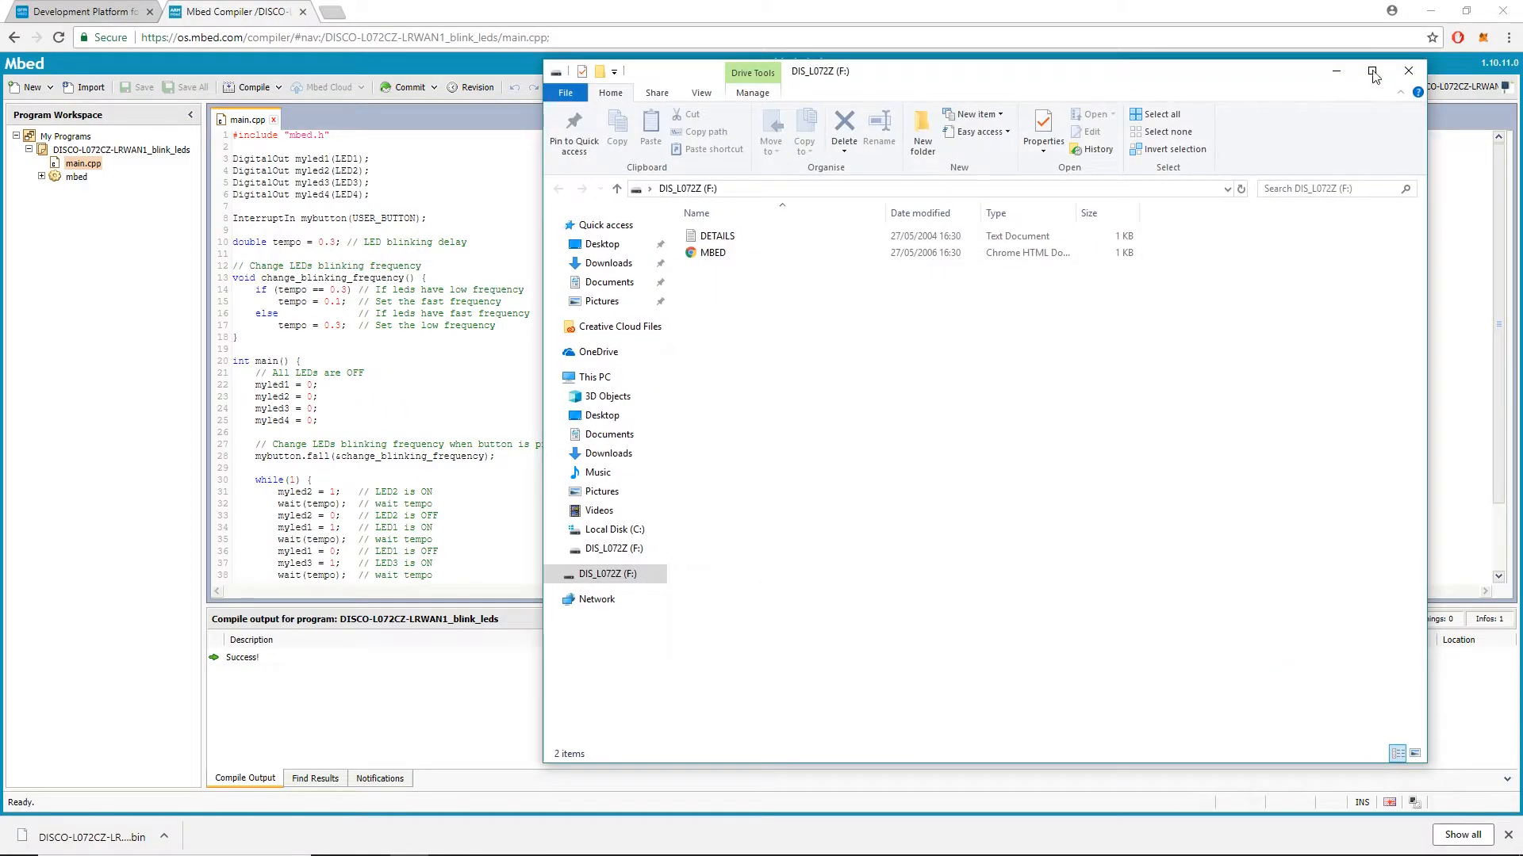
click(1405, 71)
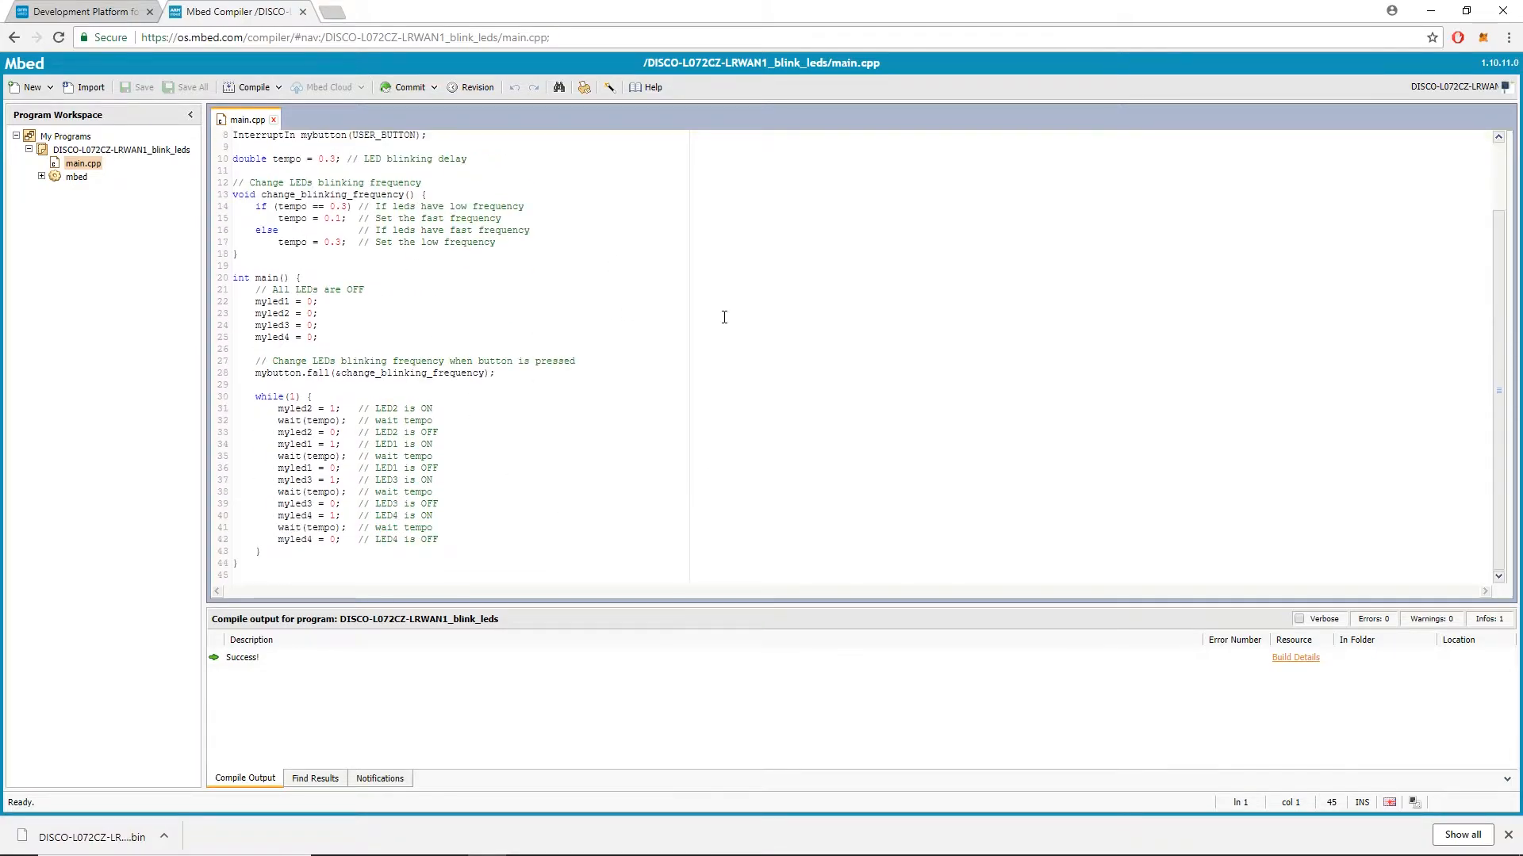
mouse_move(629, 241)
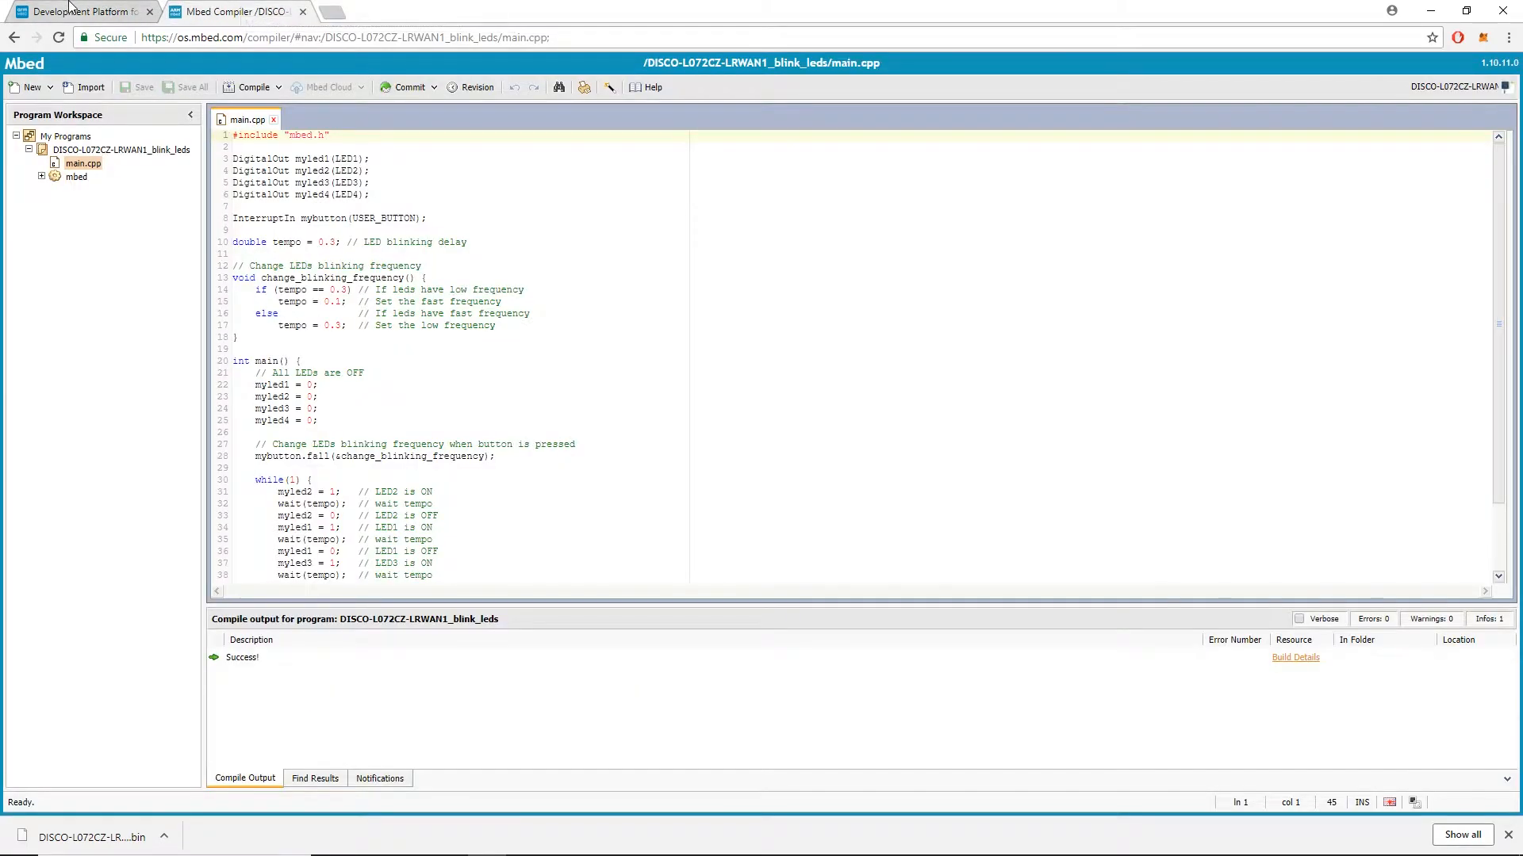
Return to the Mbed OS developer site's Development Platform page
click(233, 11)
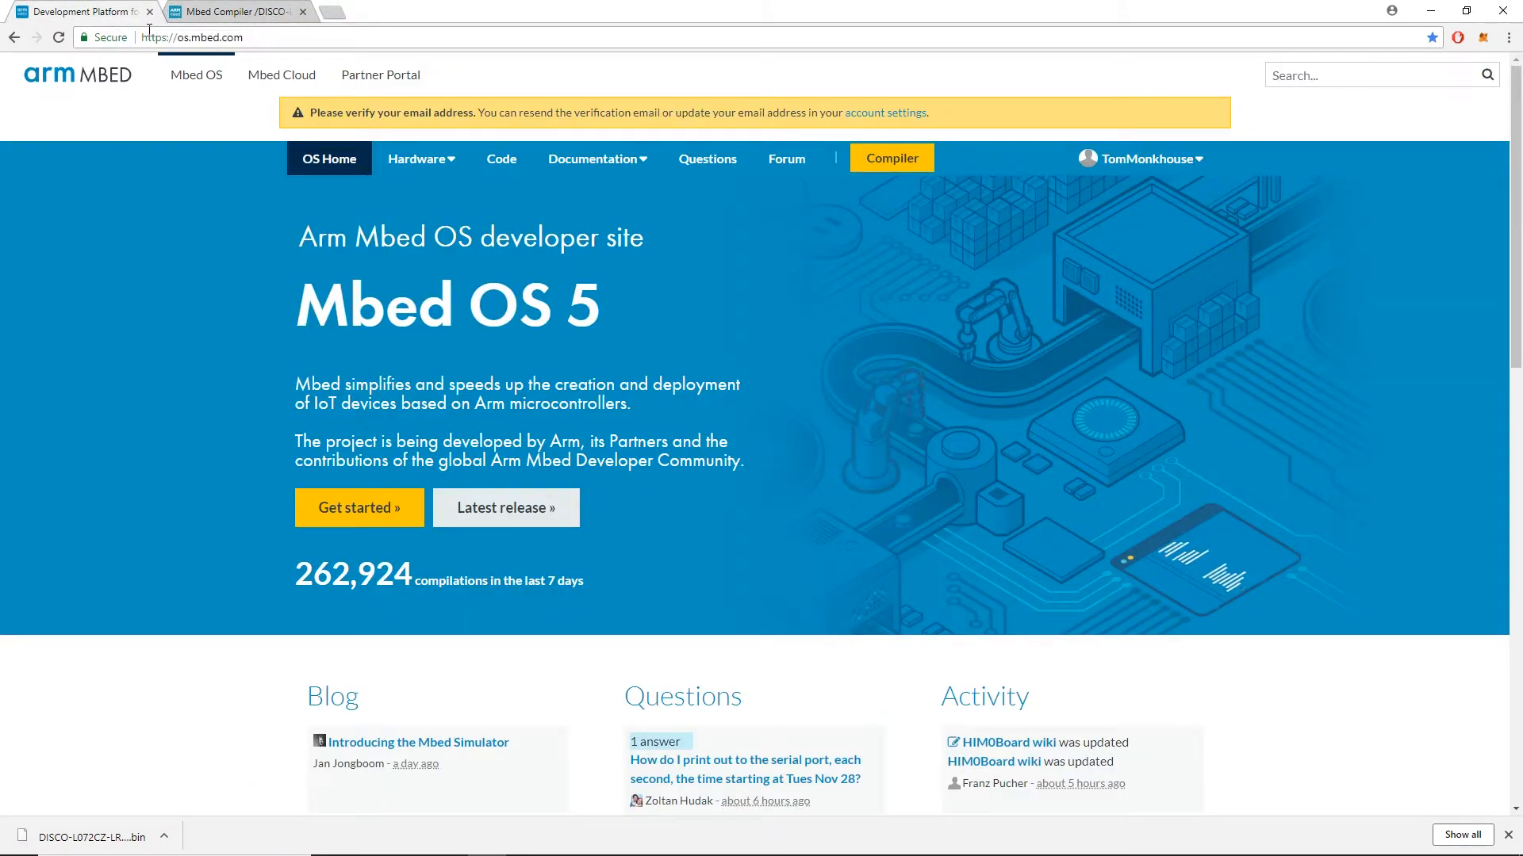
scroll(down, 3)
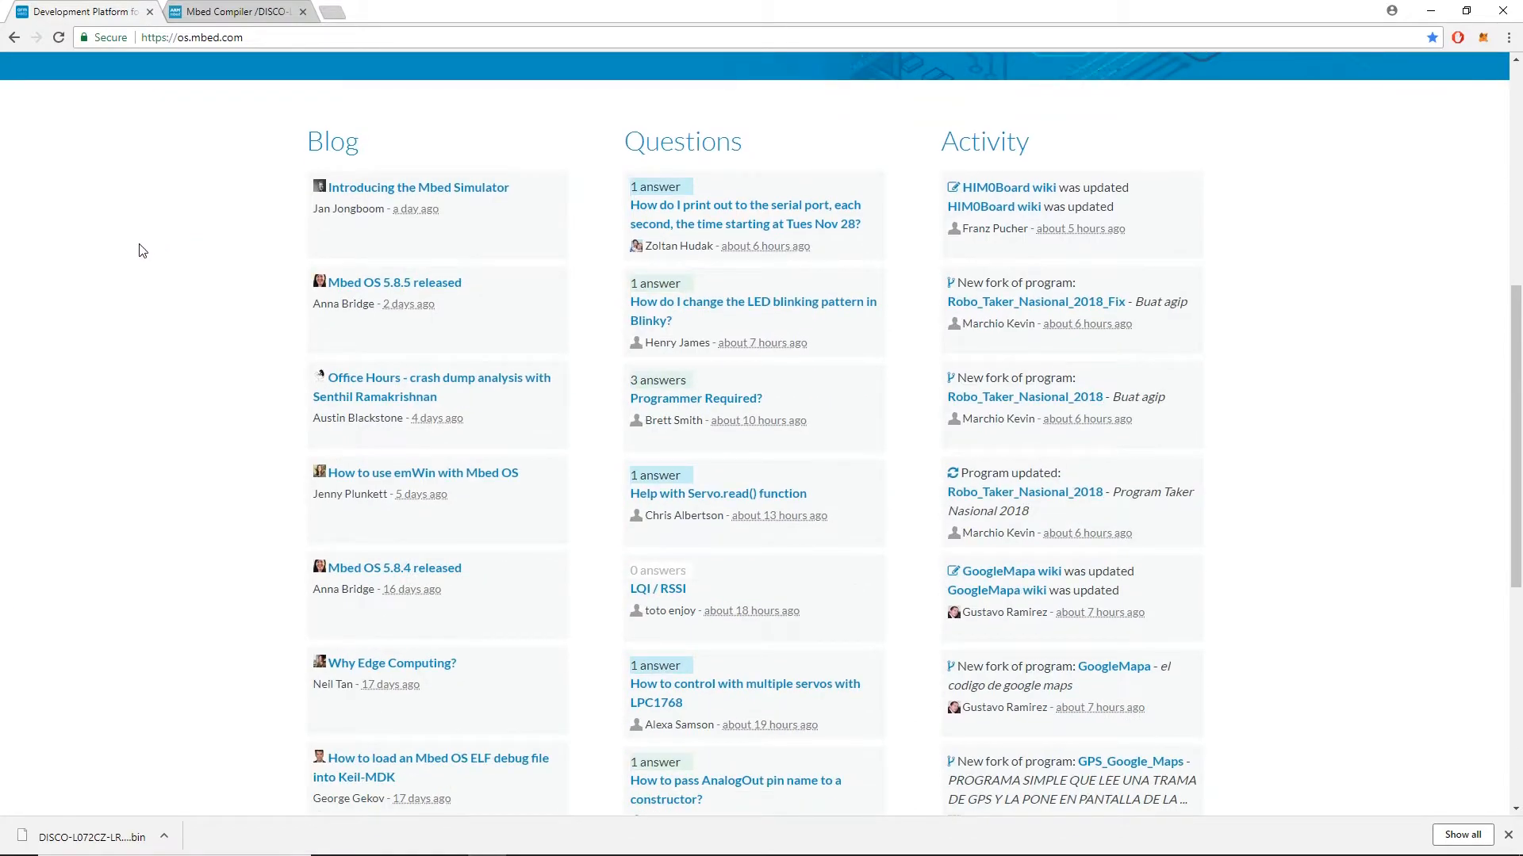
scroll(down, 3)
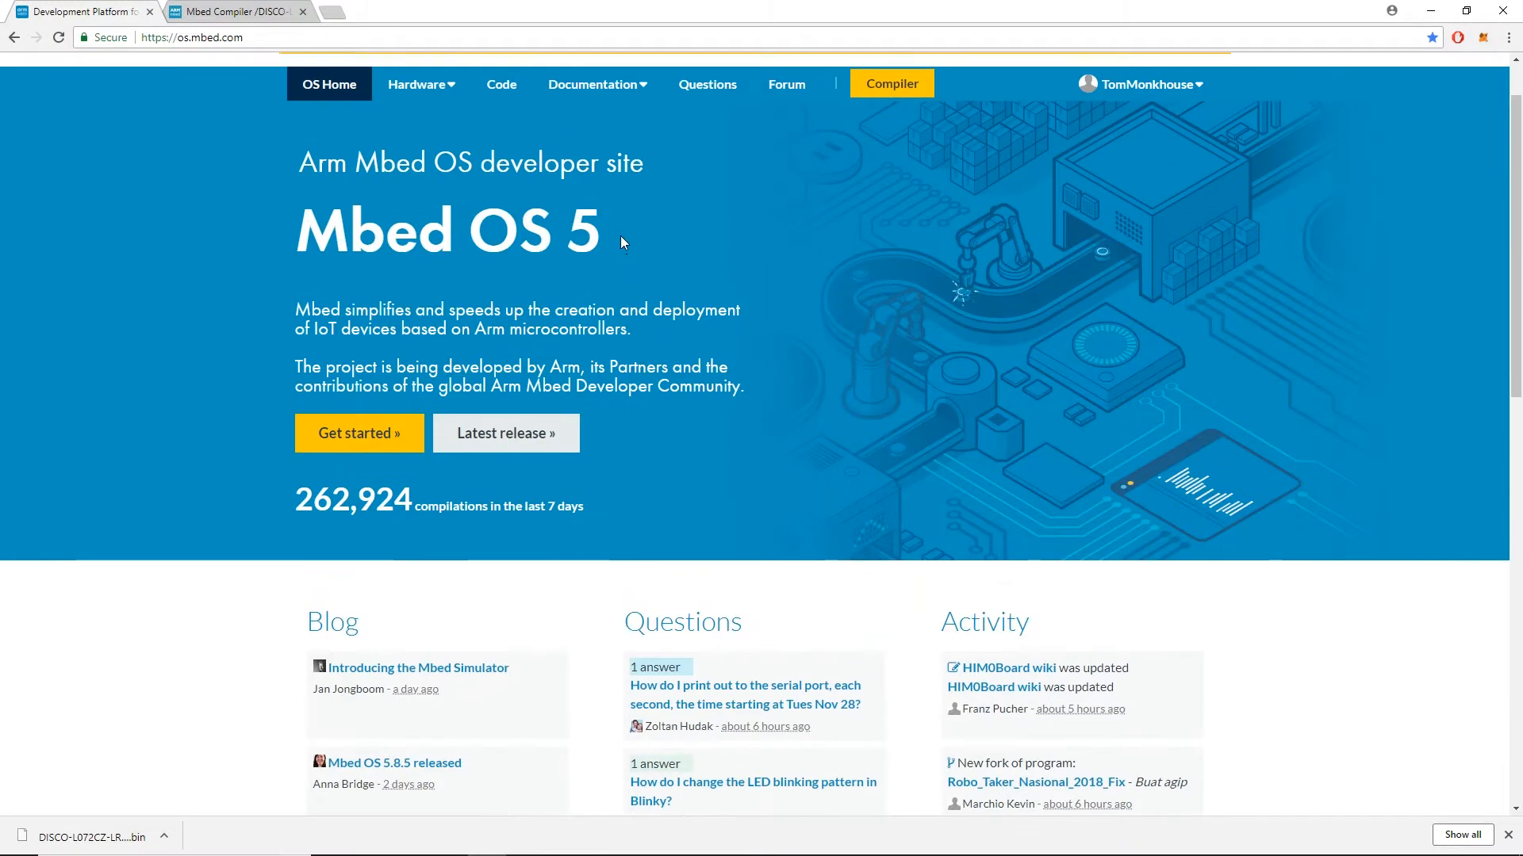
scroll(down, 3)
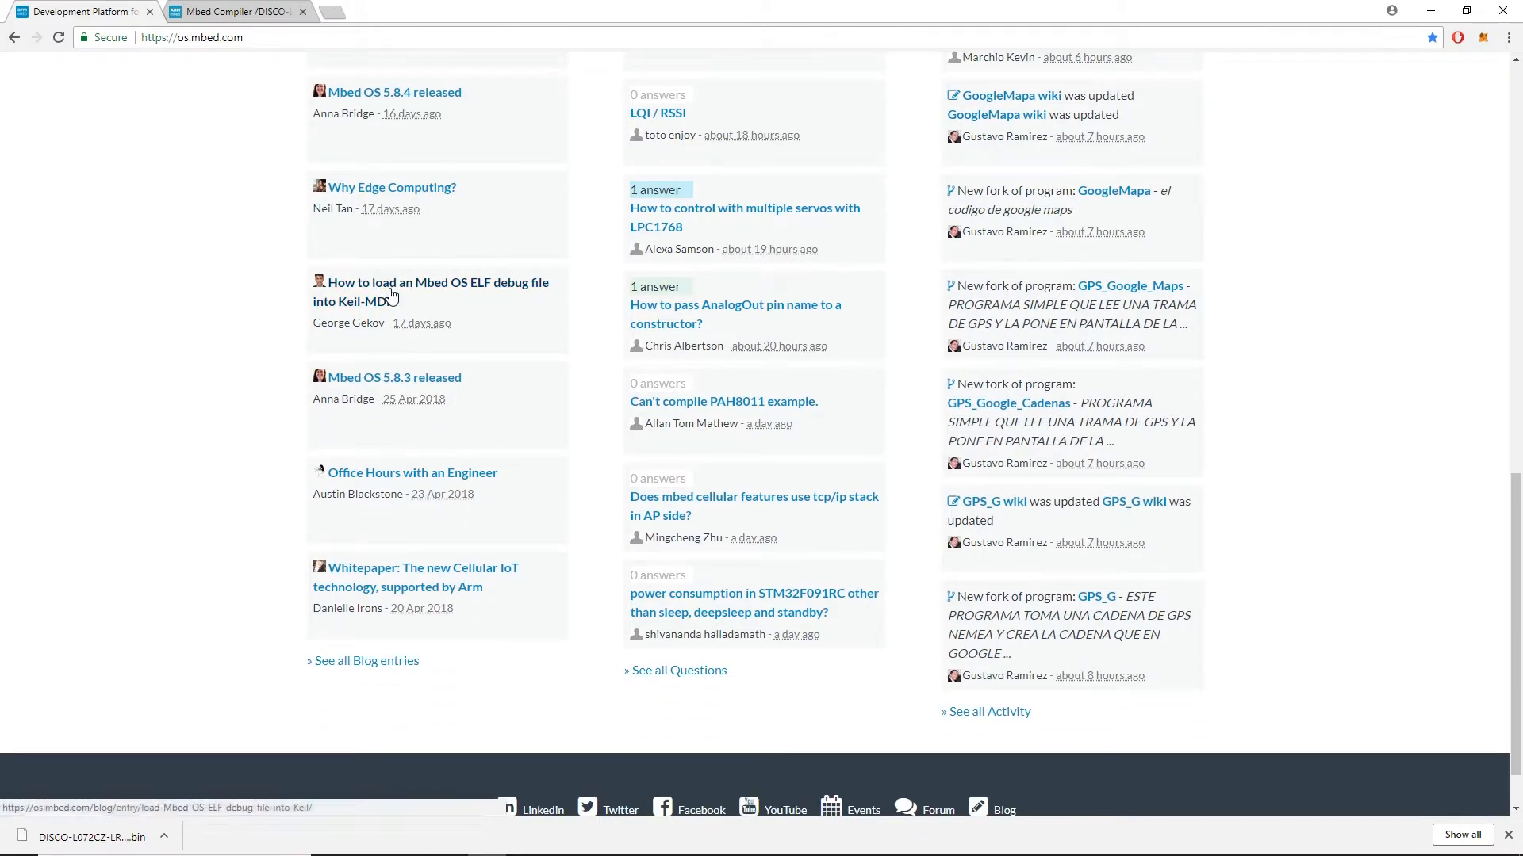
scroll(up, 3)
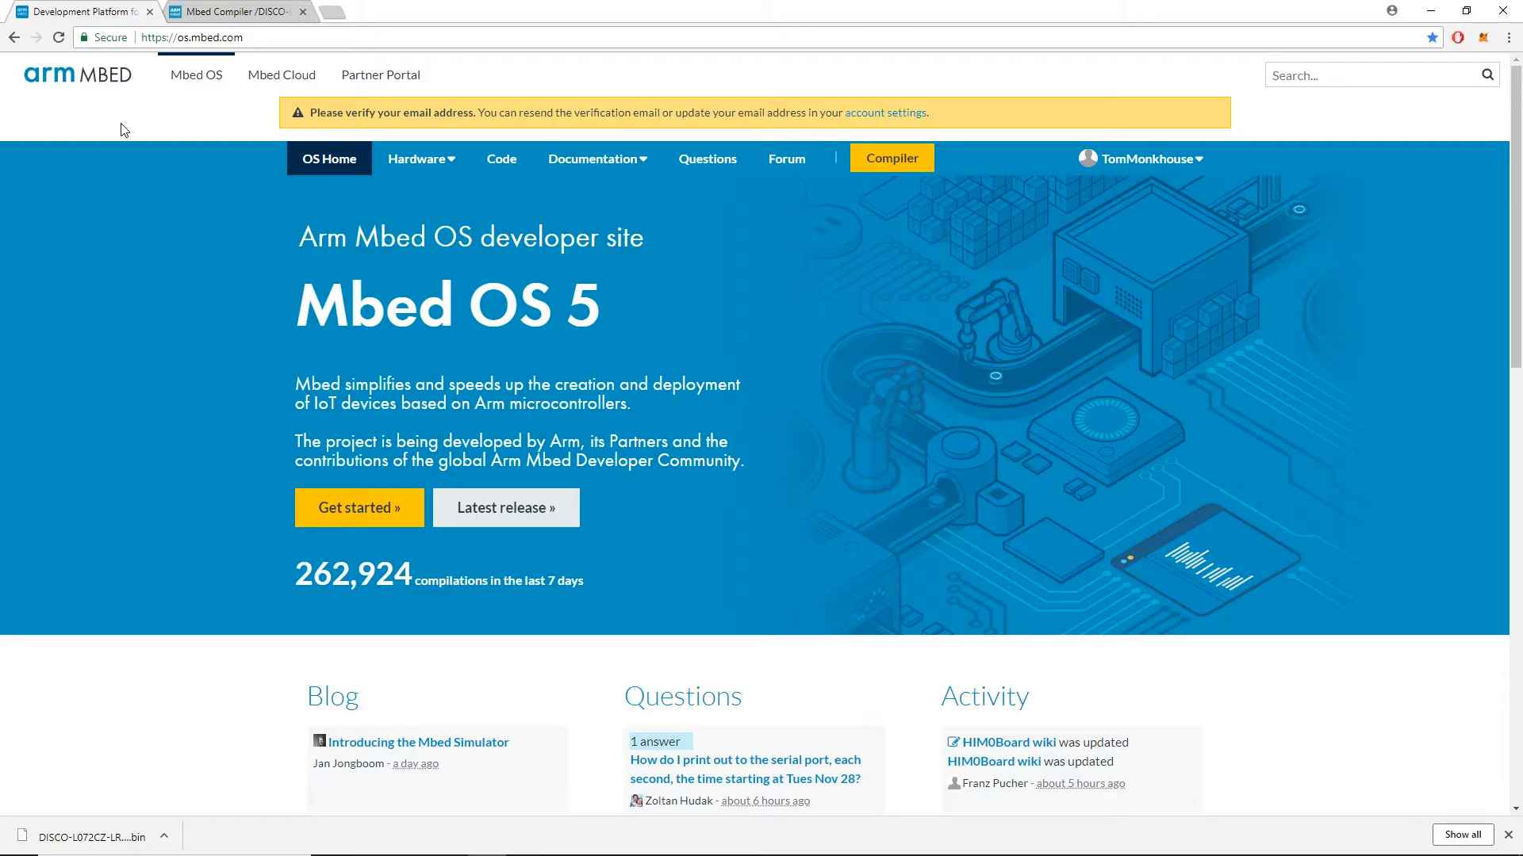
Browse the Mbed boards catalogue and filter it to STMicroelectronics boards only
click(234, 11)
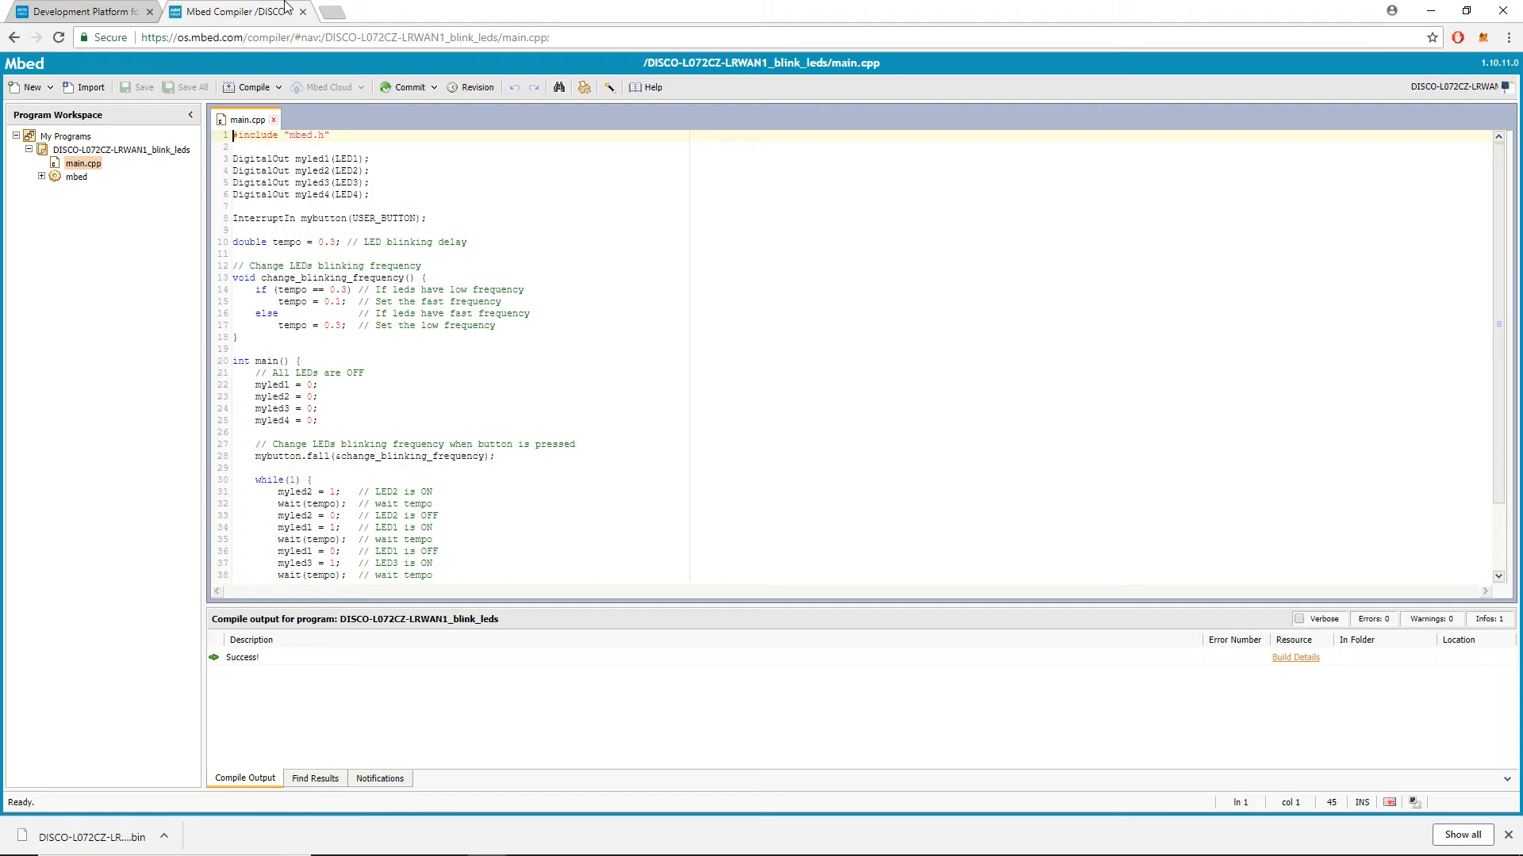
click(249, 88)
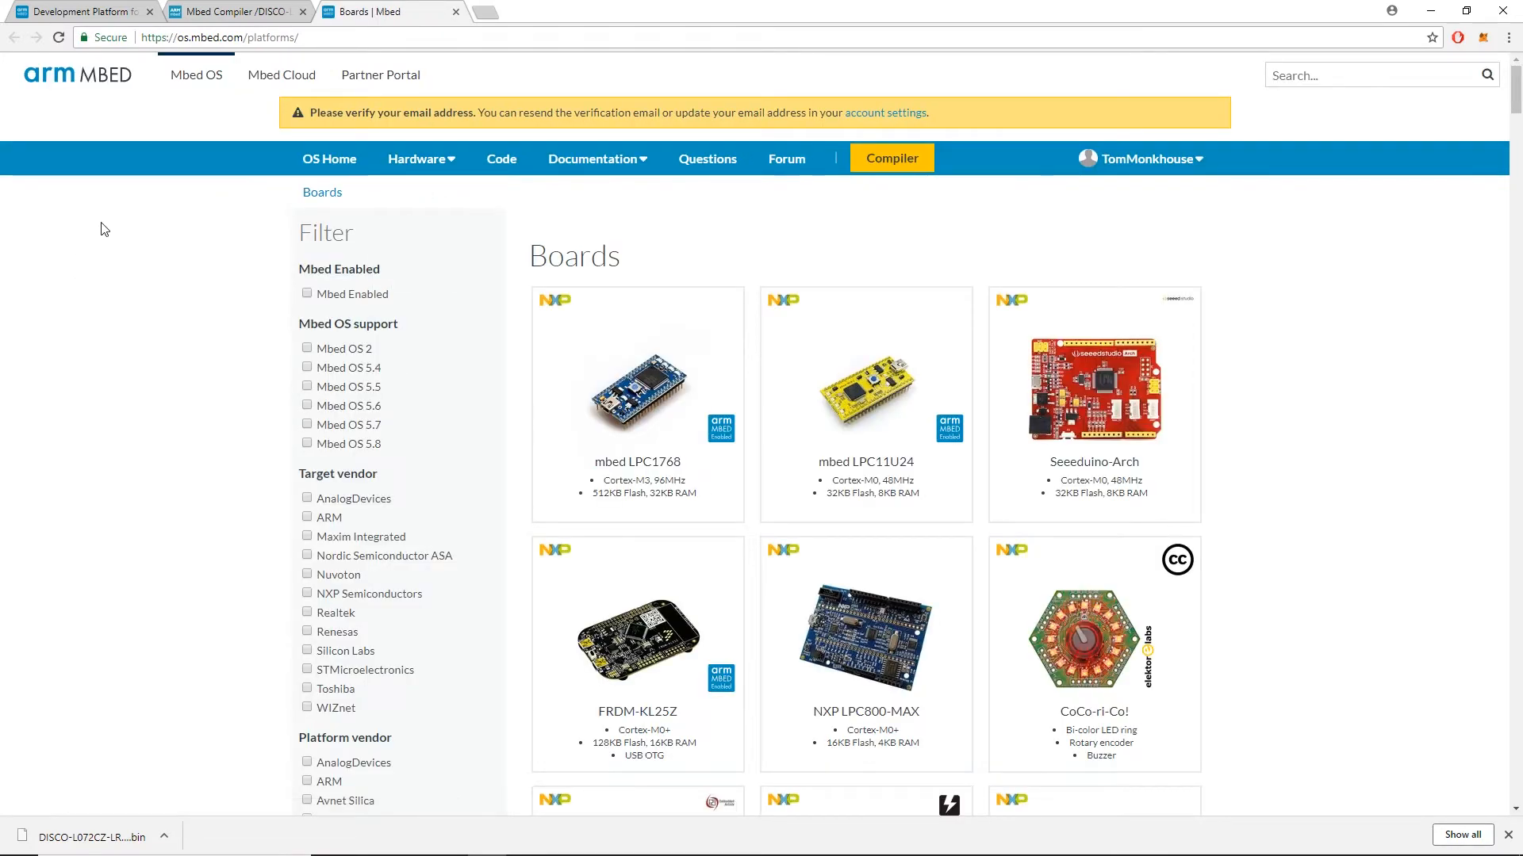
scroll(down, 3)
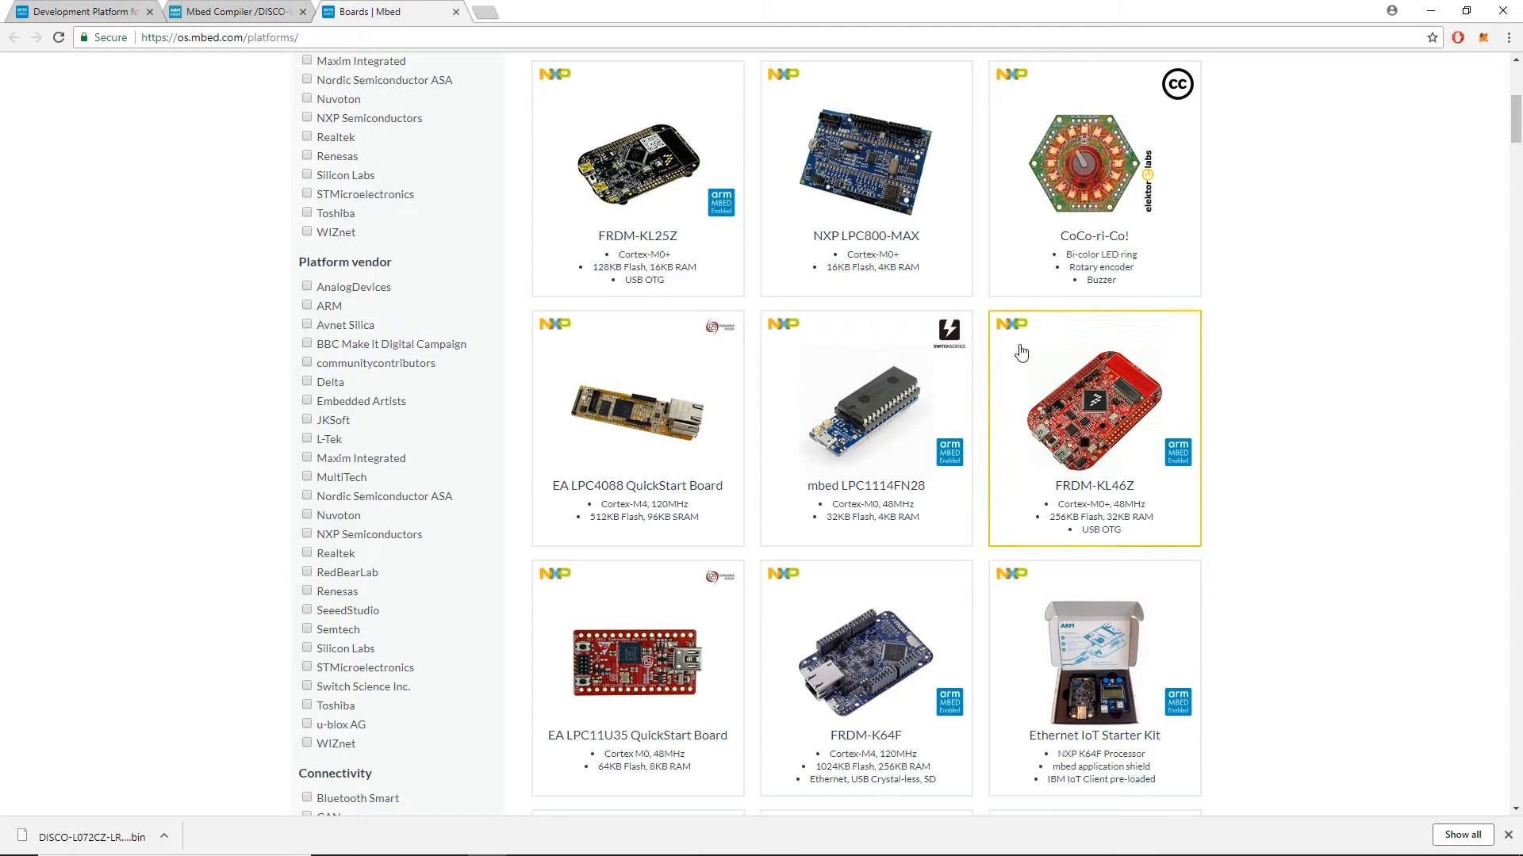
scroll(down, 3)
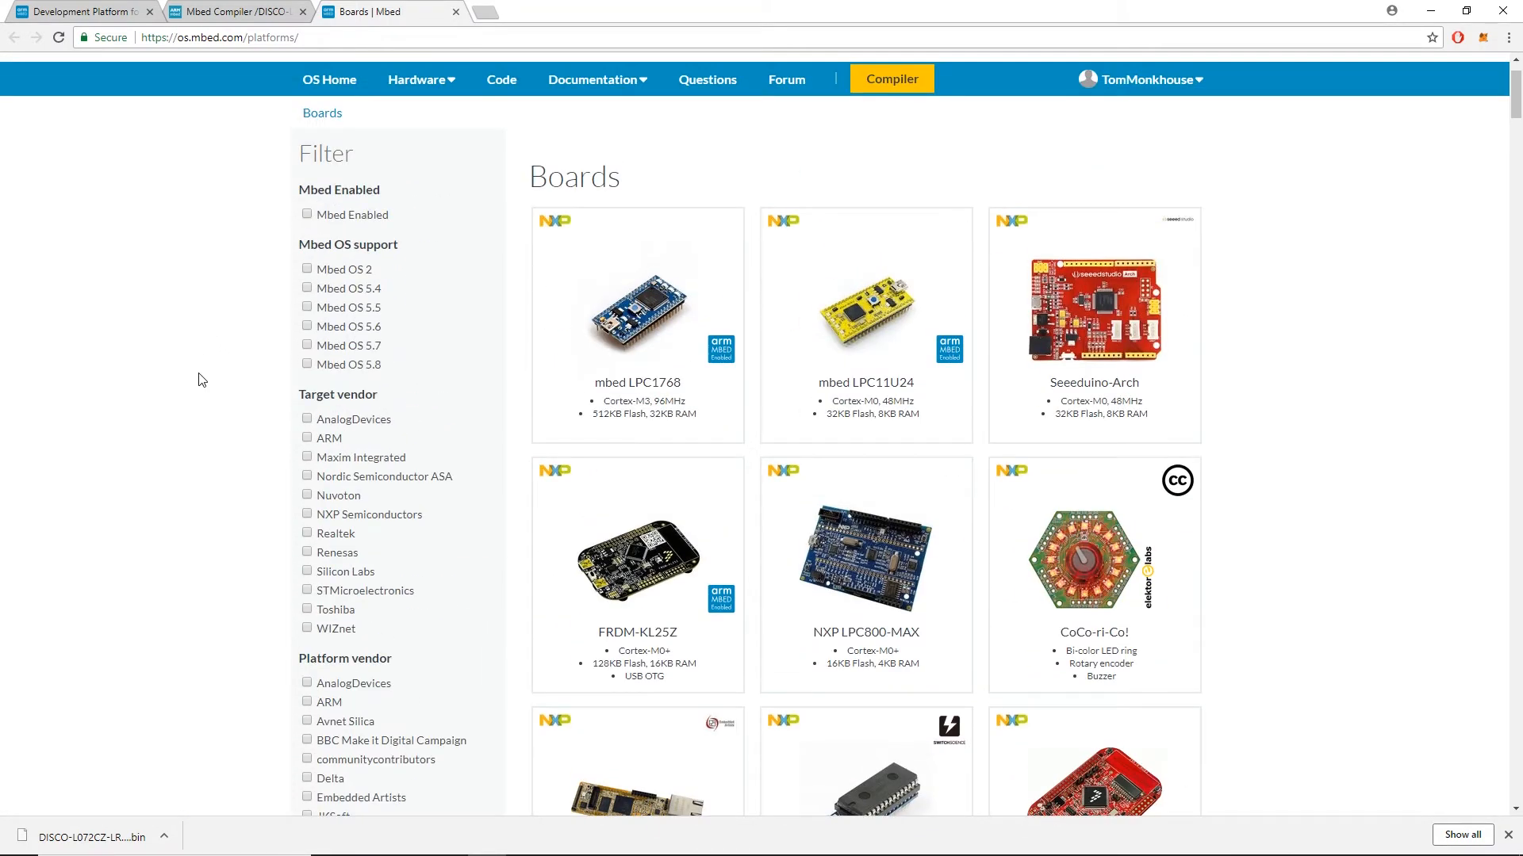
click(306, 592)
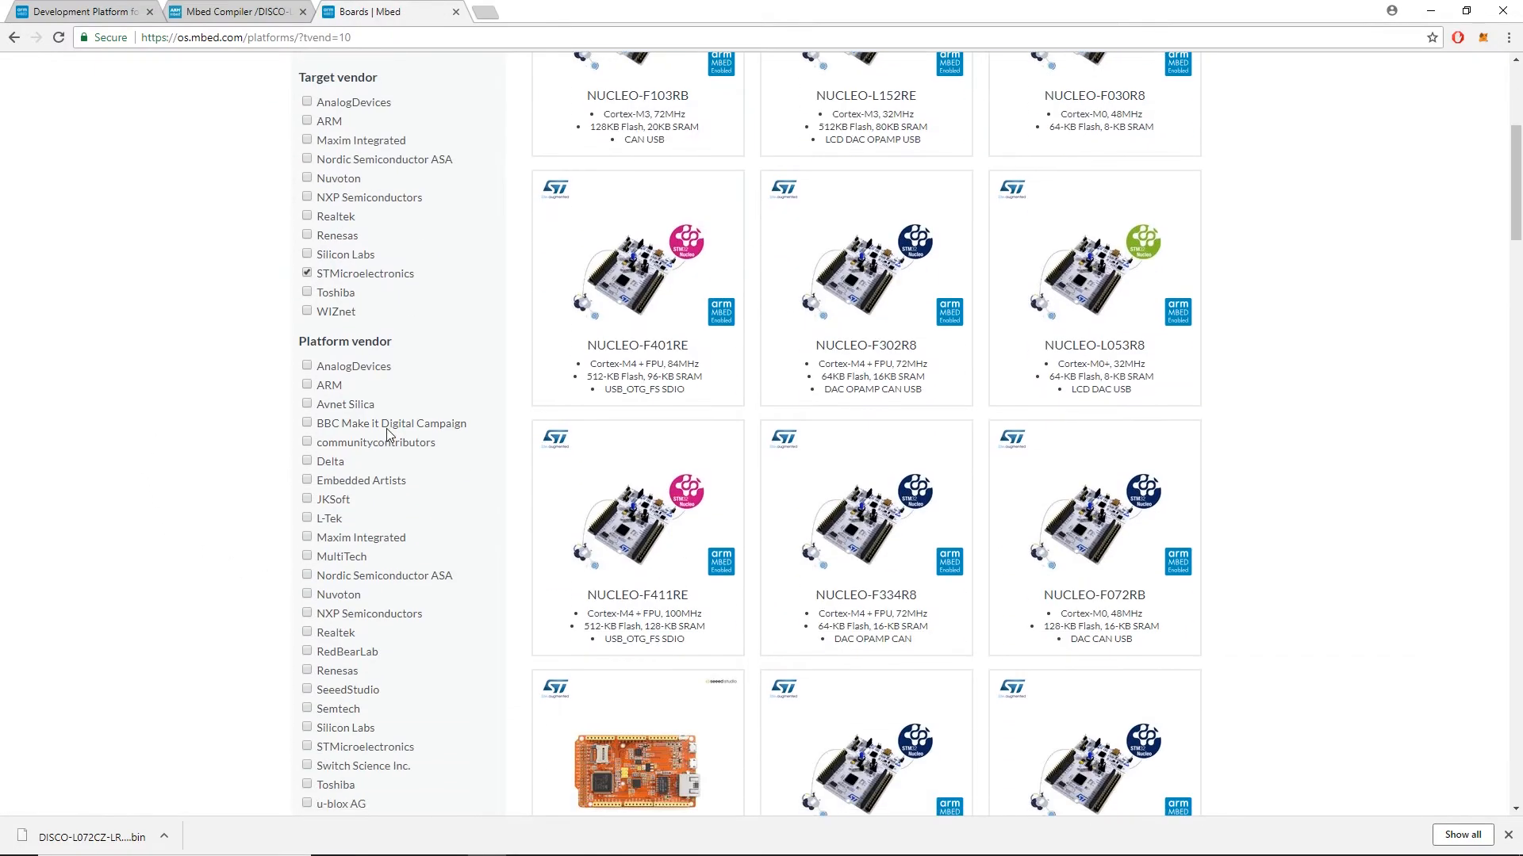
Scroll through the filtered STMicroelectronics board results and back up
scroll(down, 3)
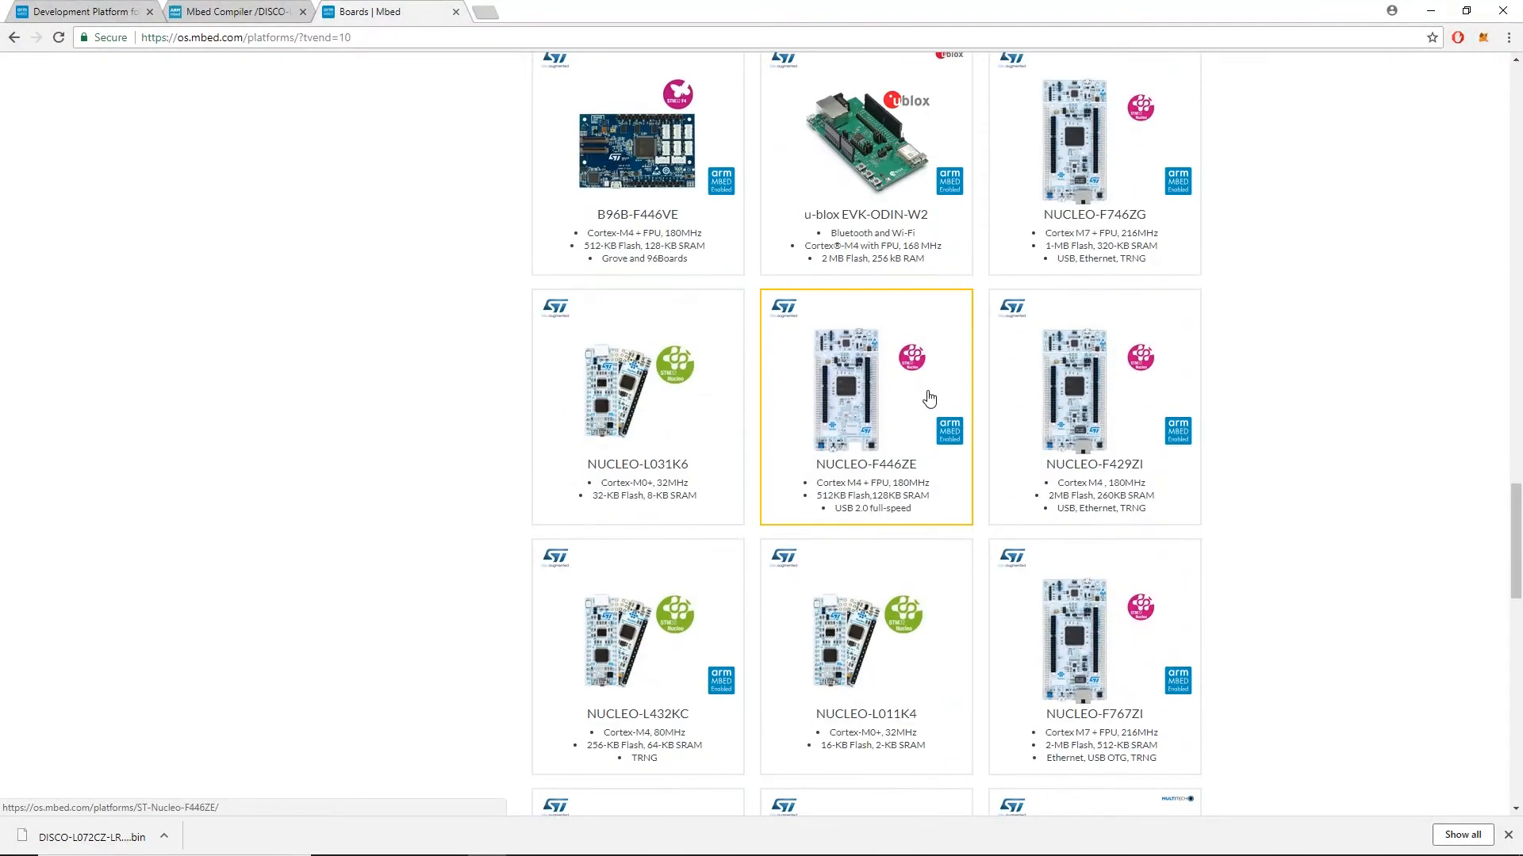
scroll(down, 3)
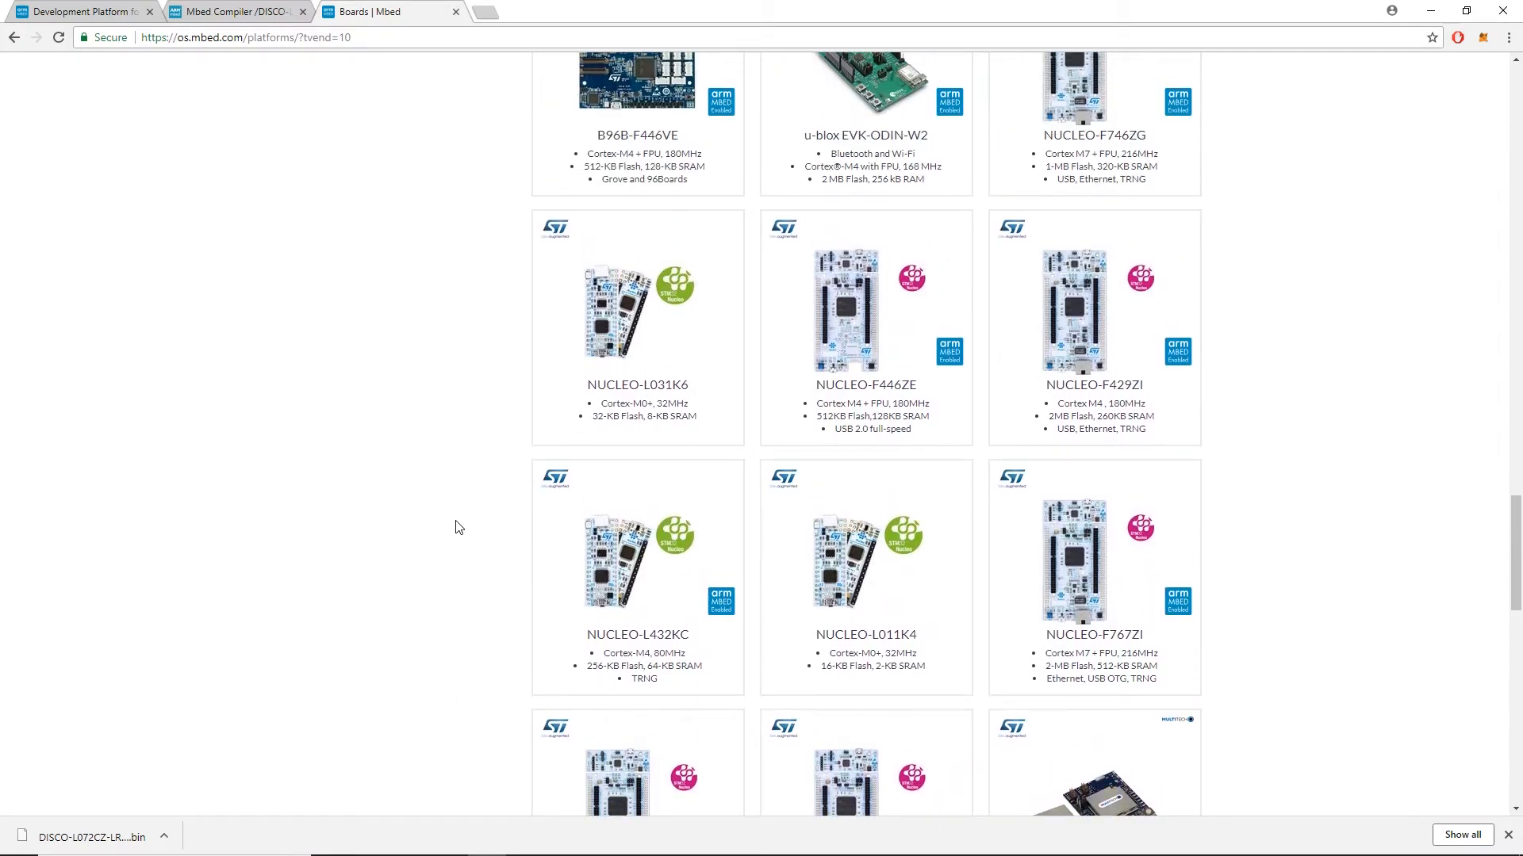
mouse_move(637, 309)
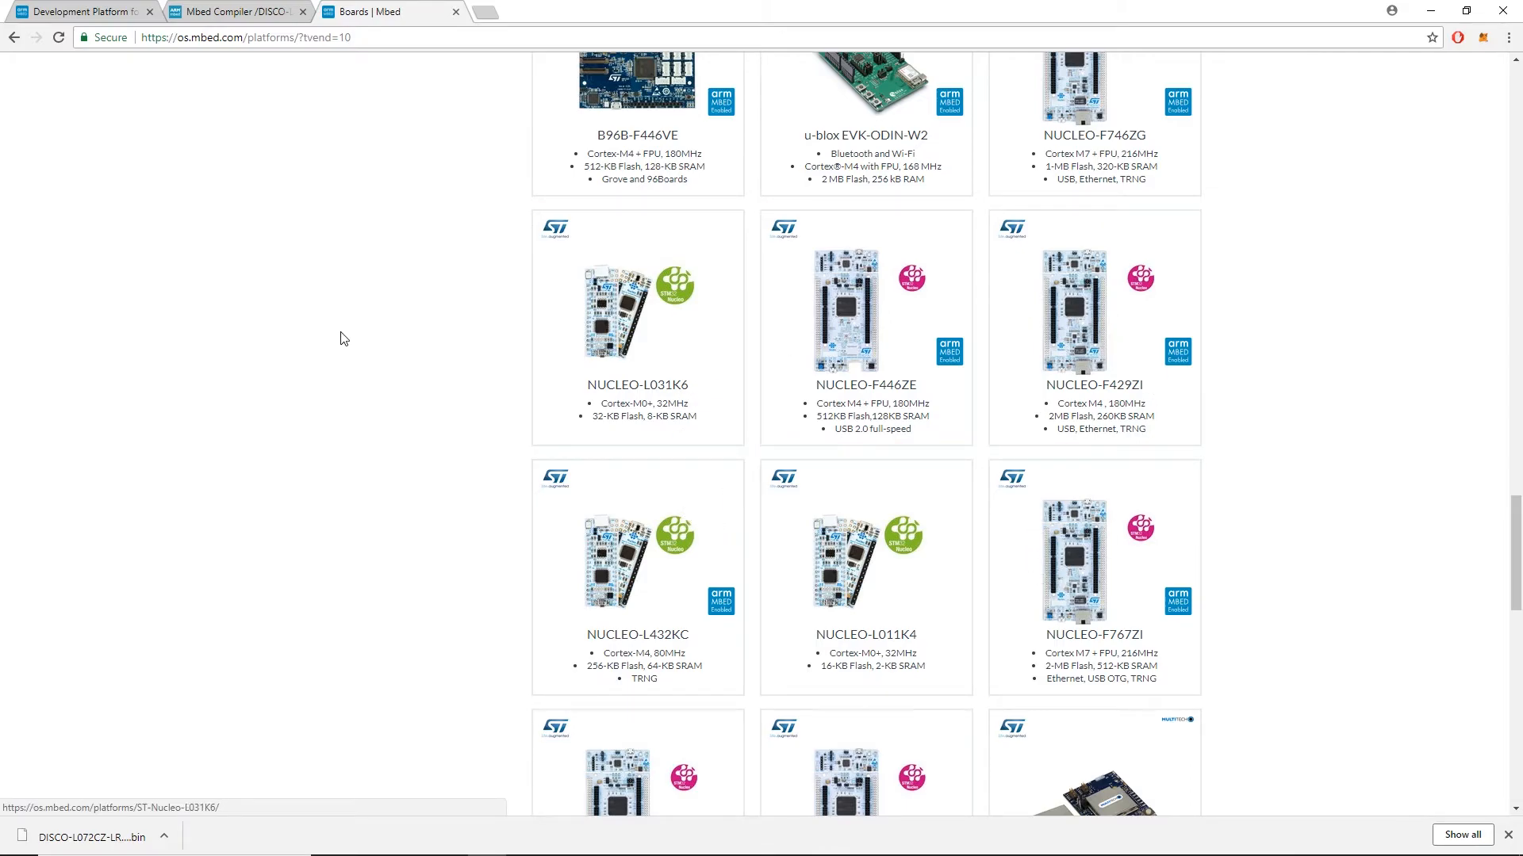
scroll(down, 3)
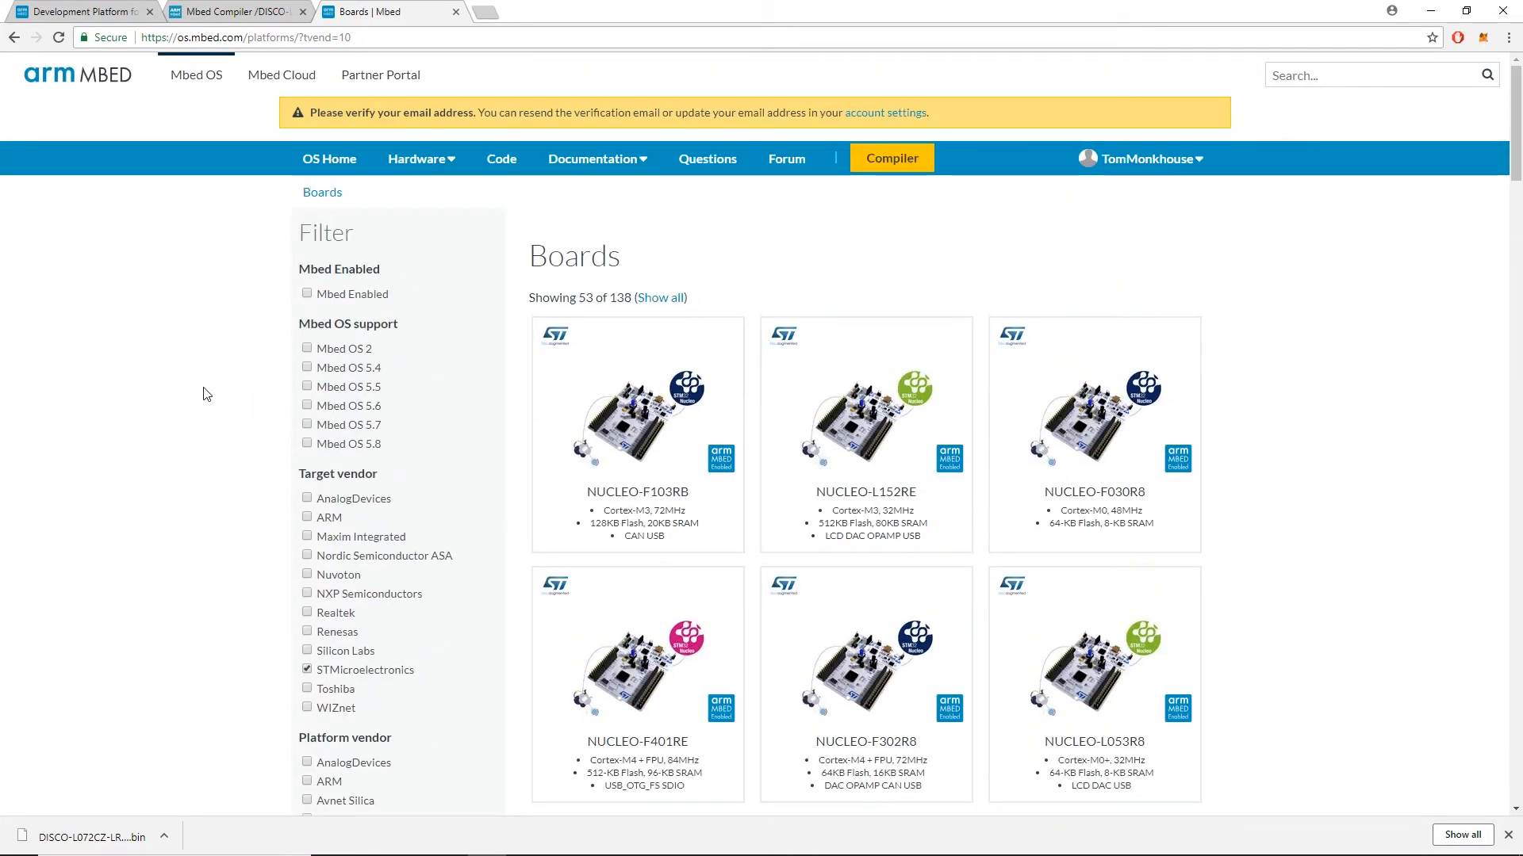
scroll(down, 3)
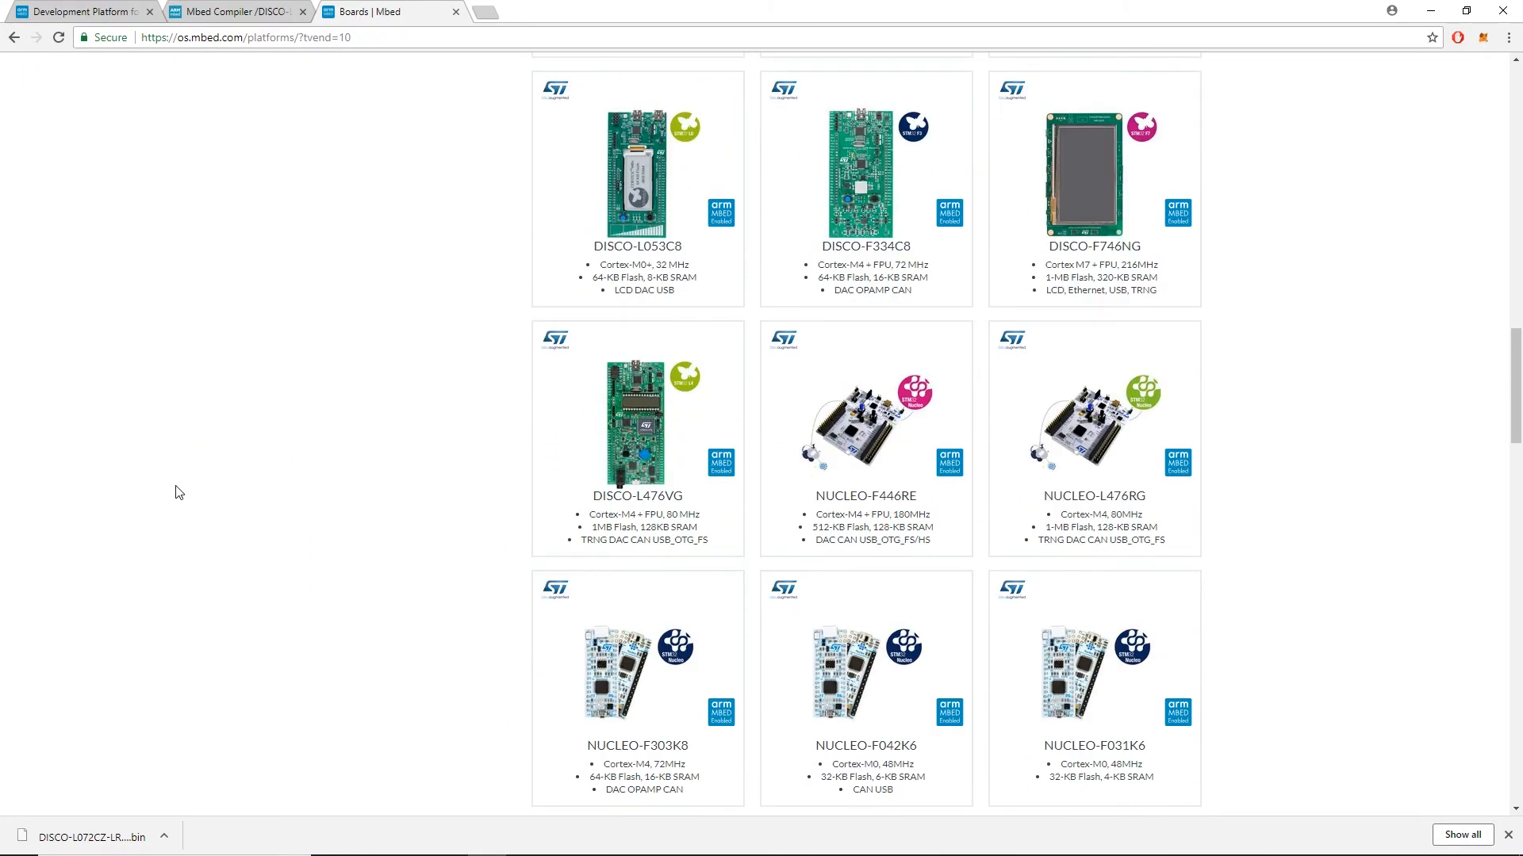
scroll(up, 3)
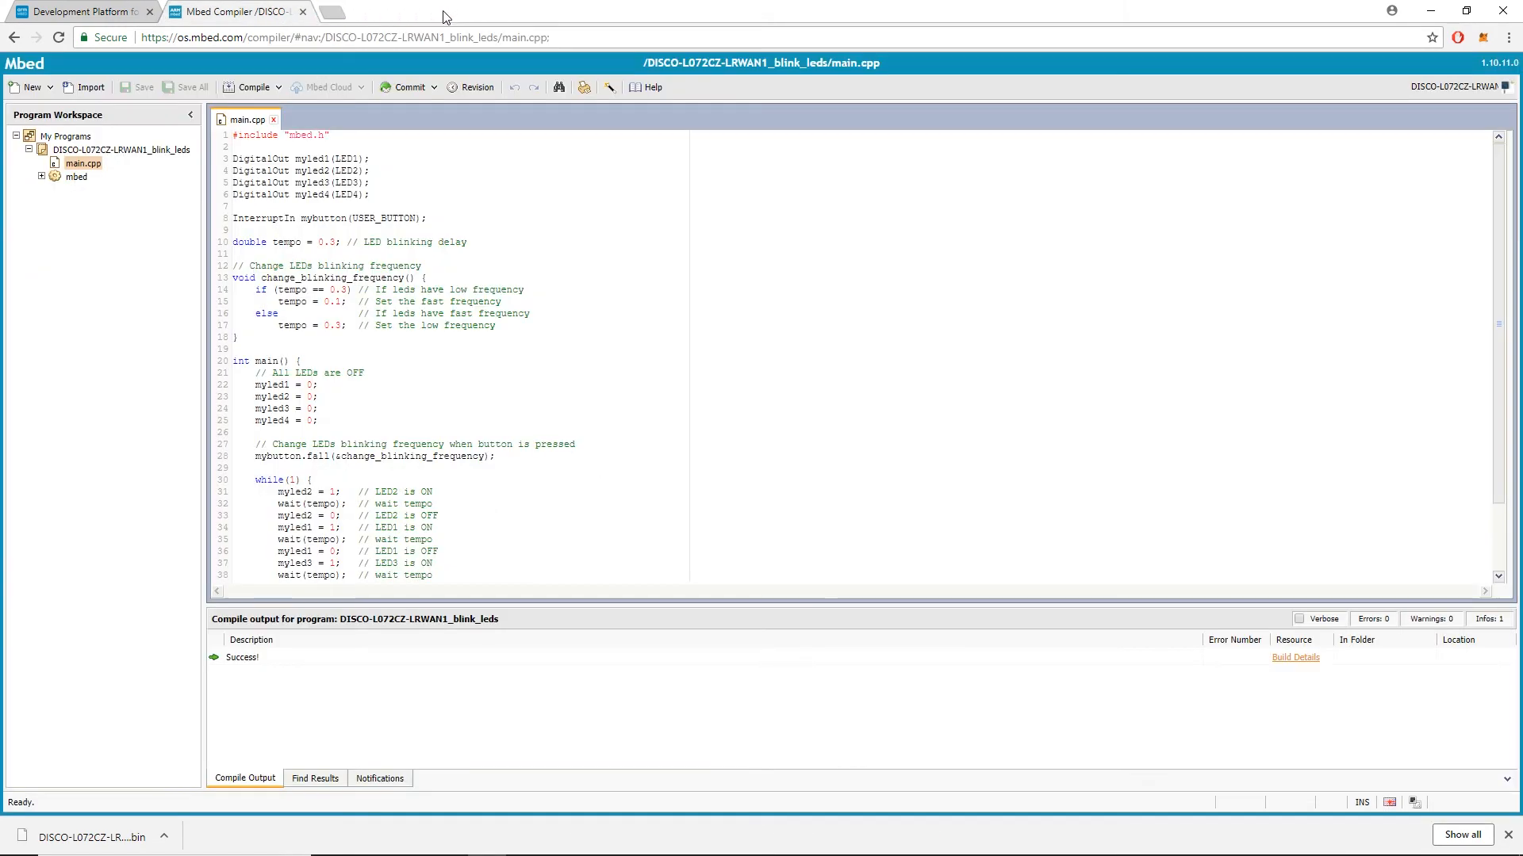
Close the Compiler page and scroll through the feeds on the os.mbed.com home page
click(78, 11)
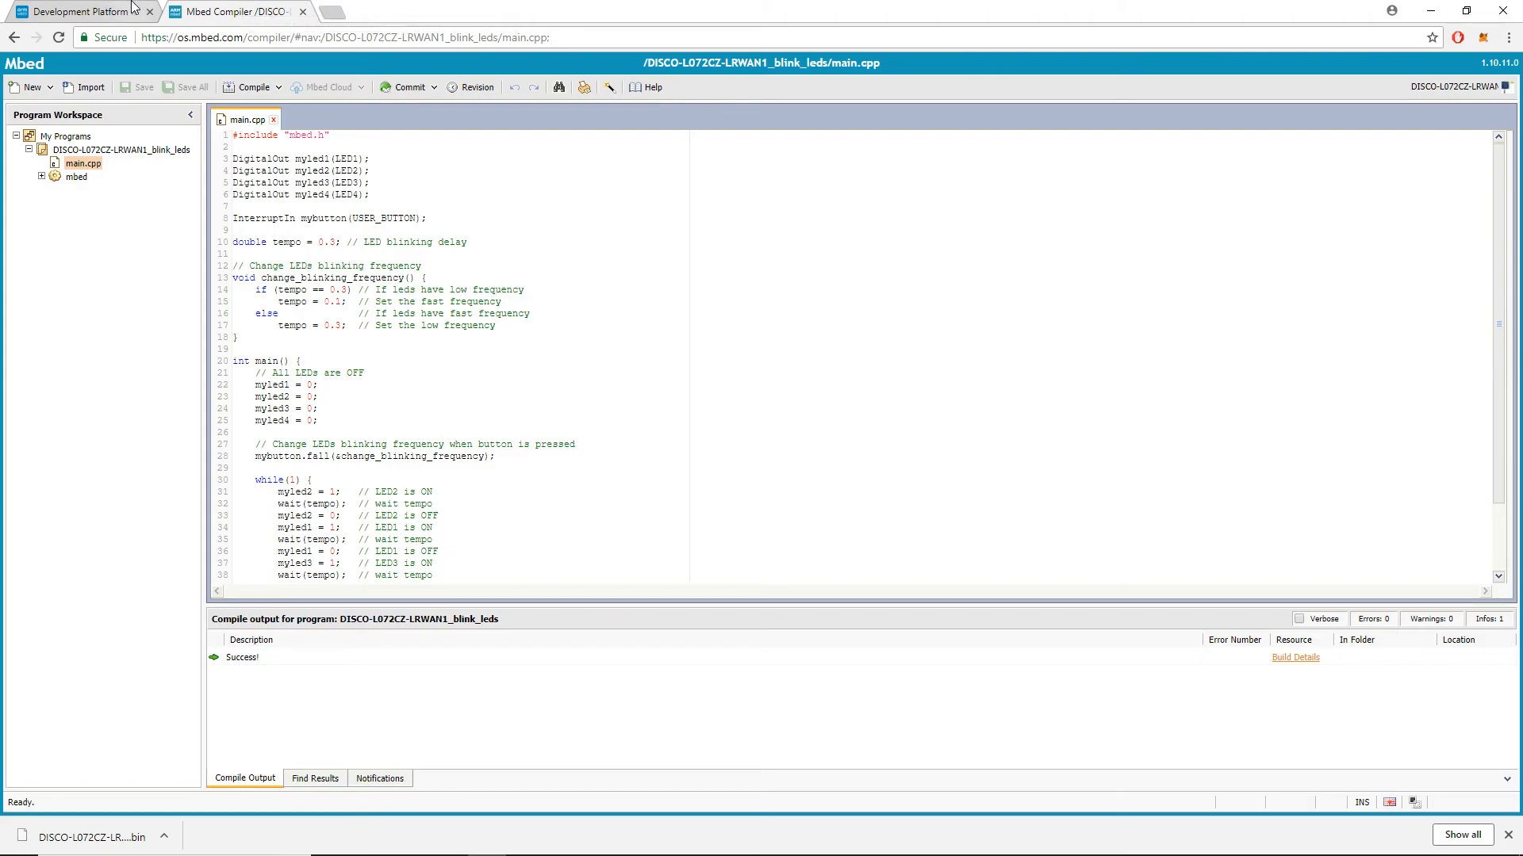
click(78, 12)
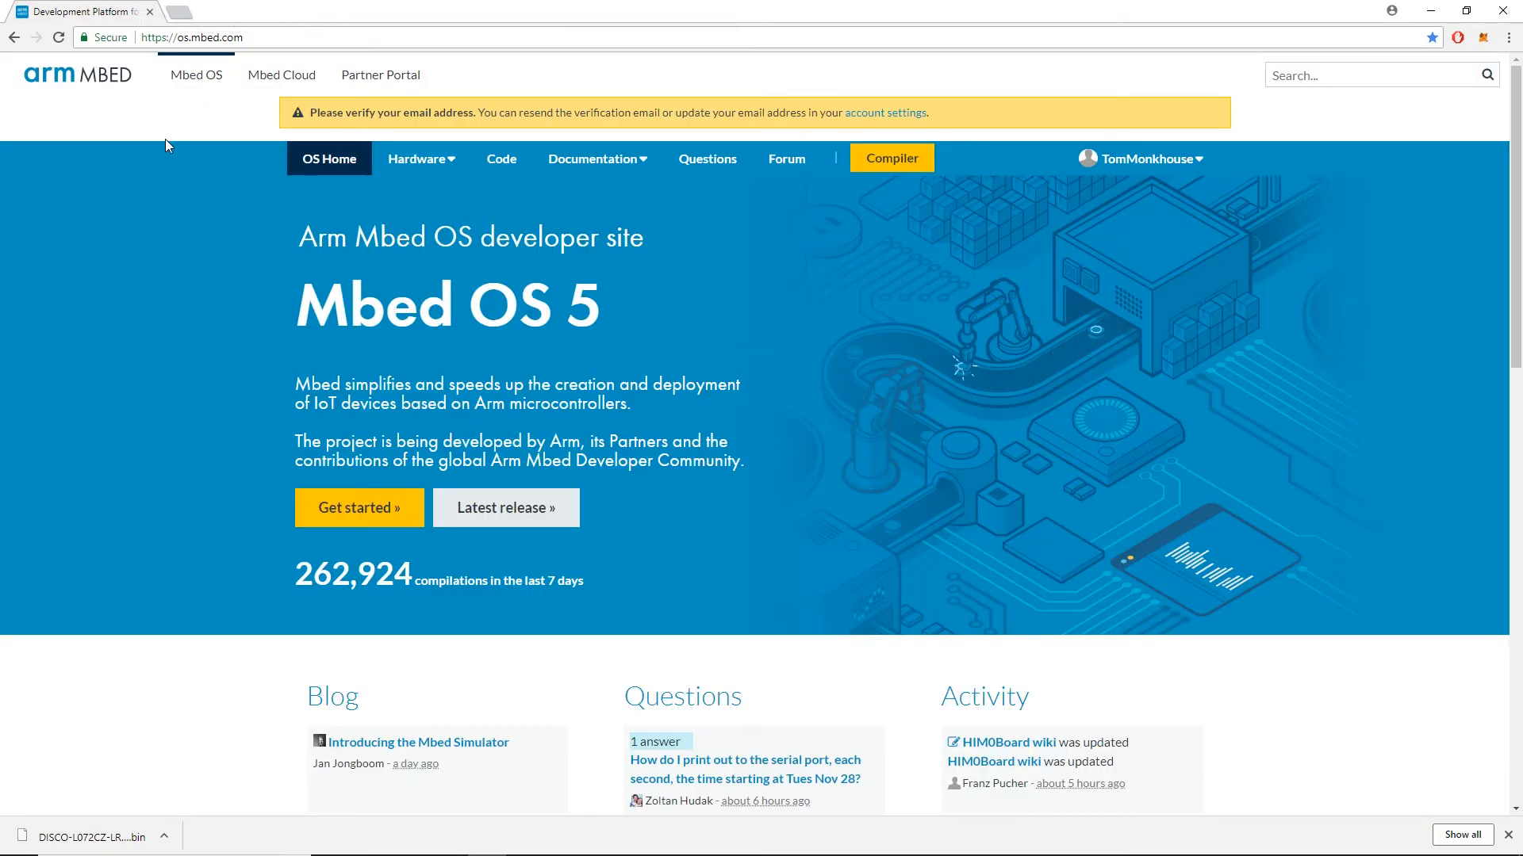
mouse_move(137, 236)
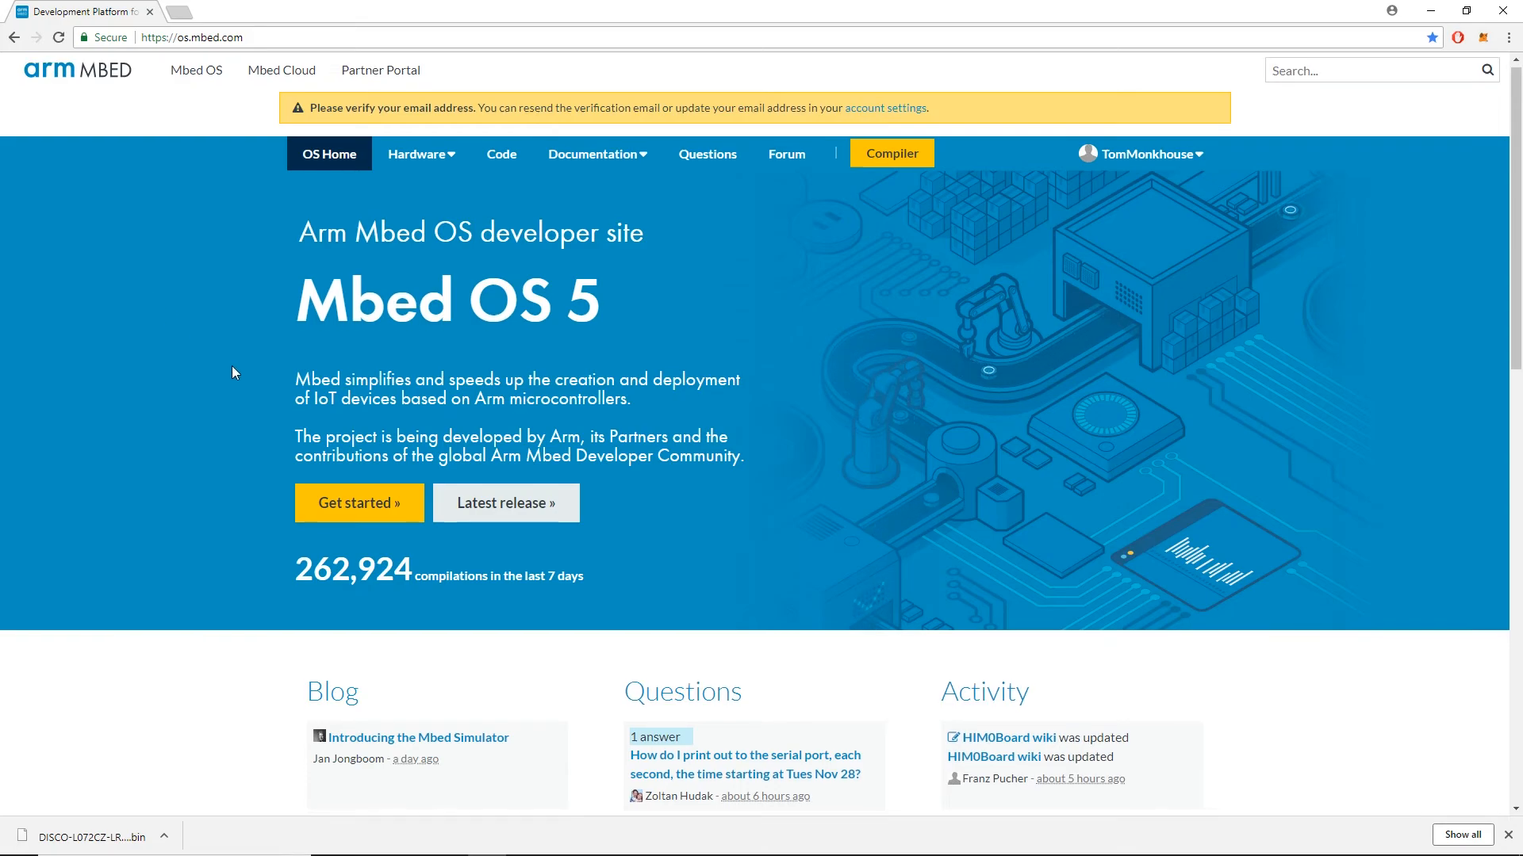
scroll(down, 3)
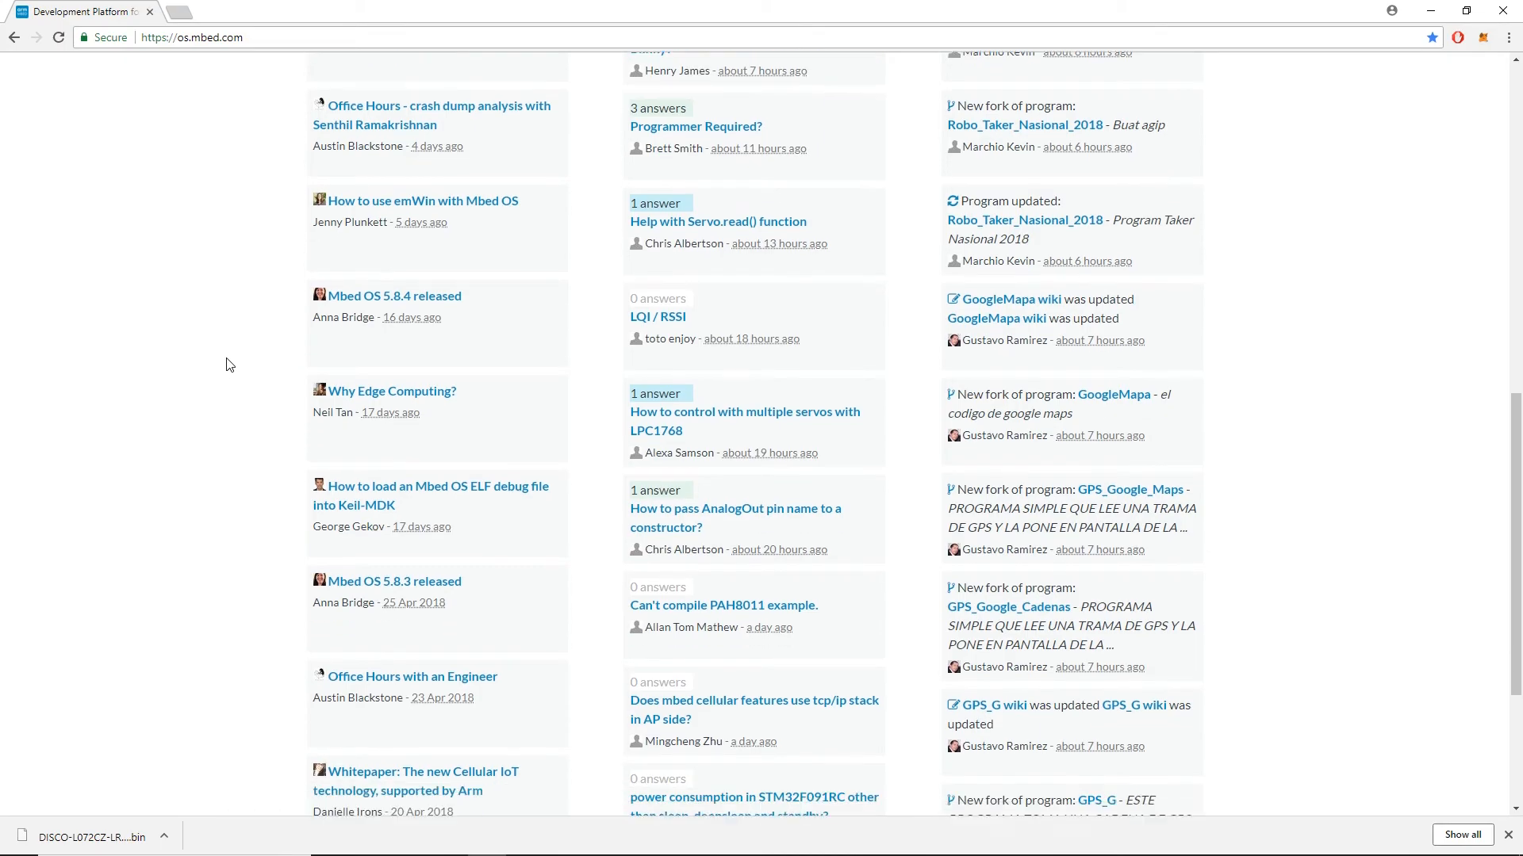
scroll(up, 3)
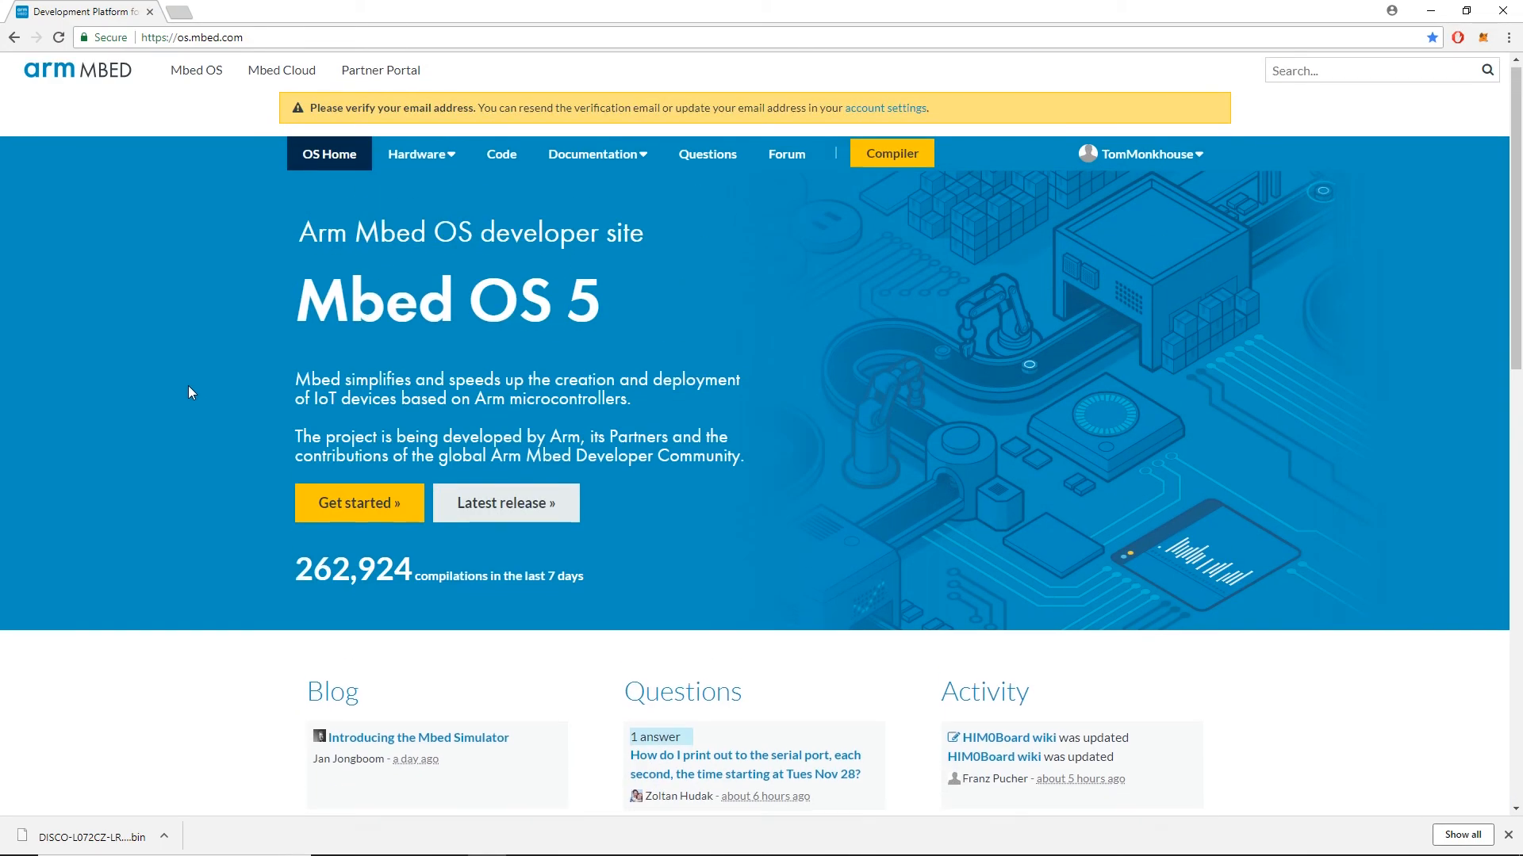
scroll(down, 3)
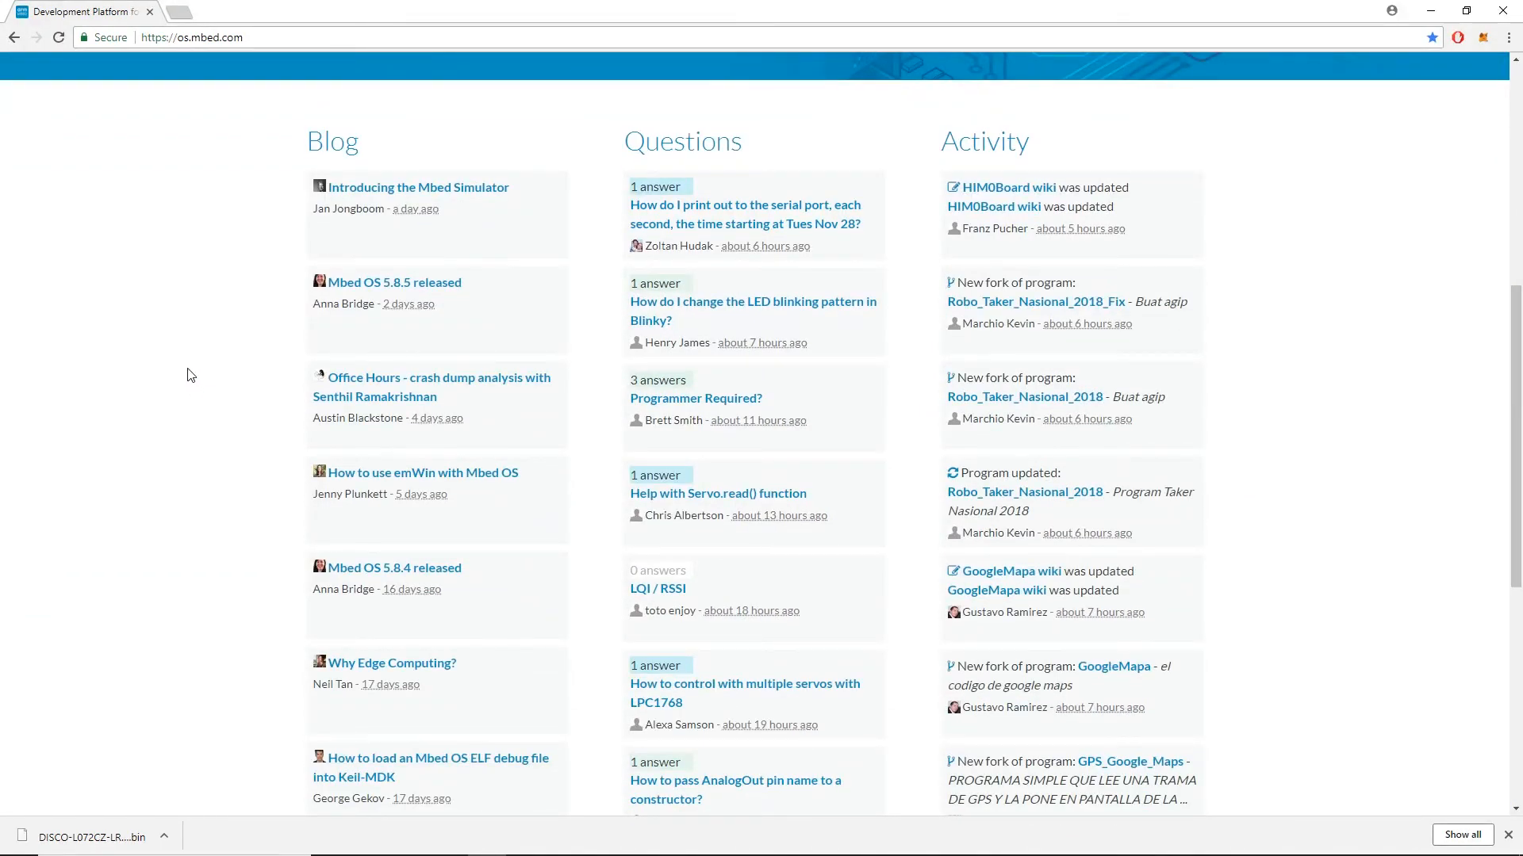
scroll(down, 3)
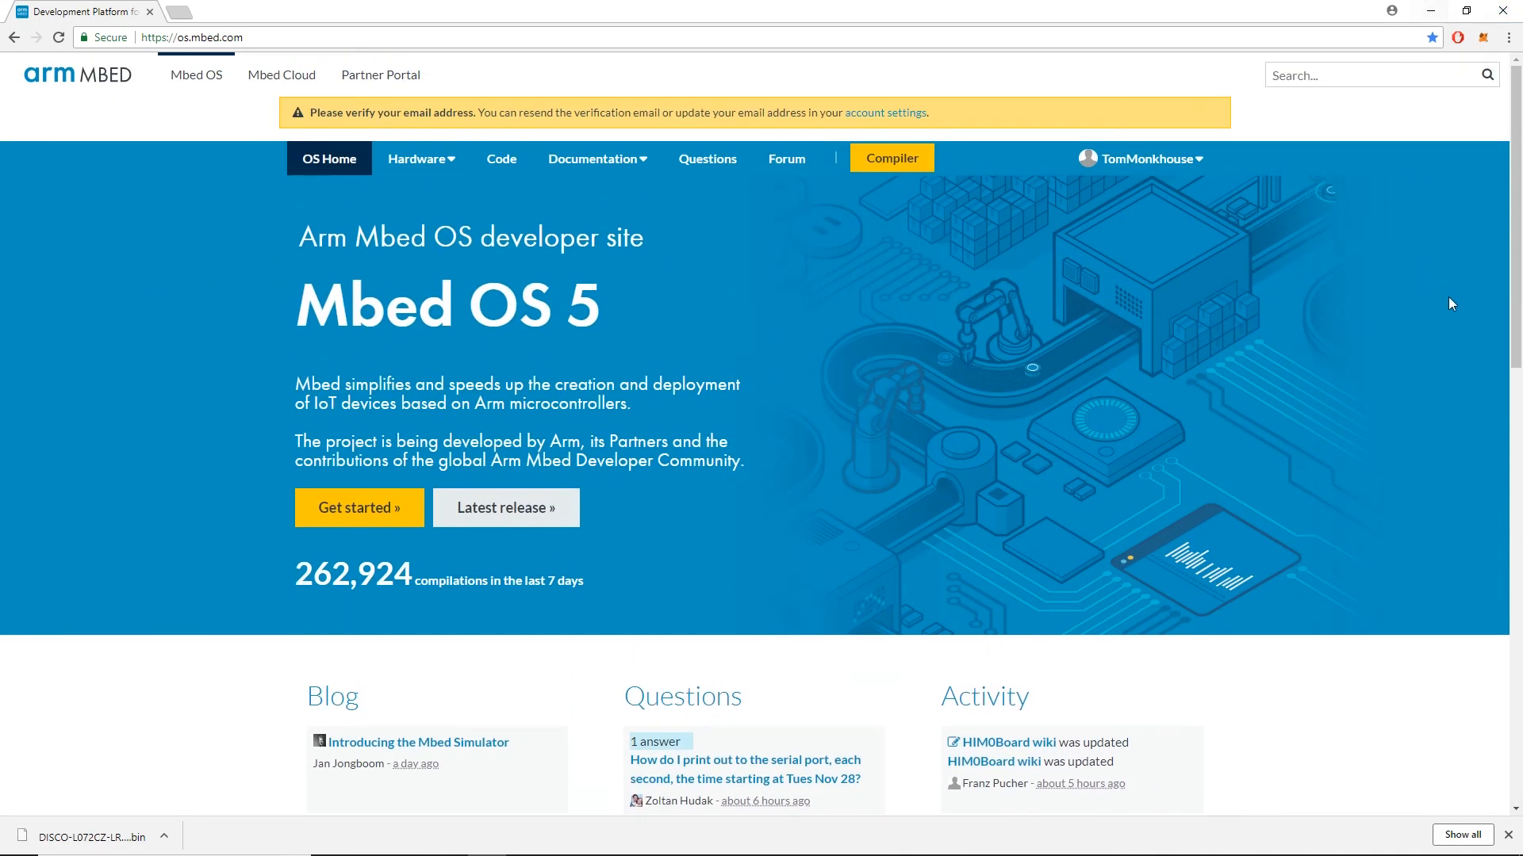
mouse_move(1464, 318)
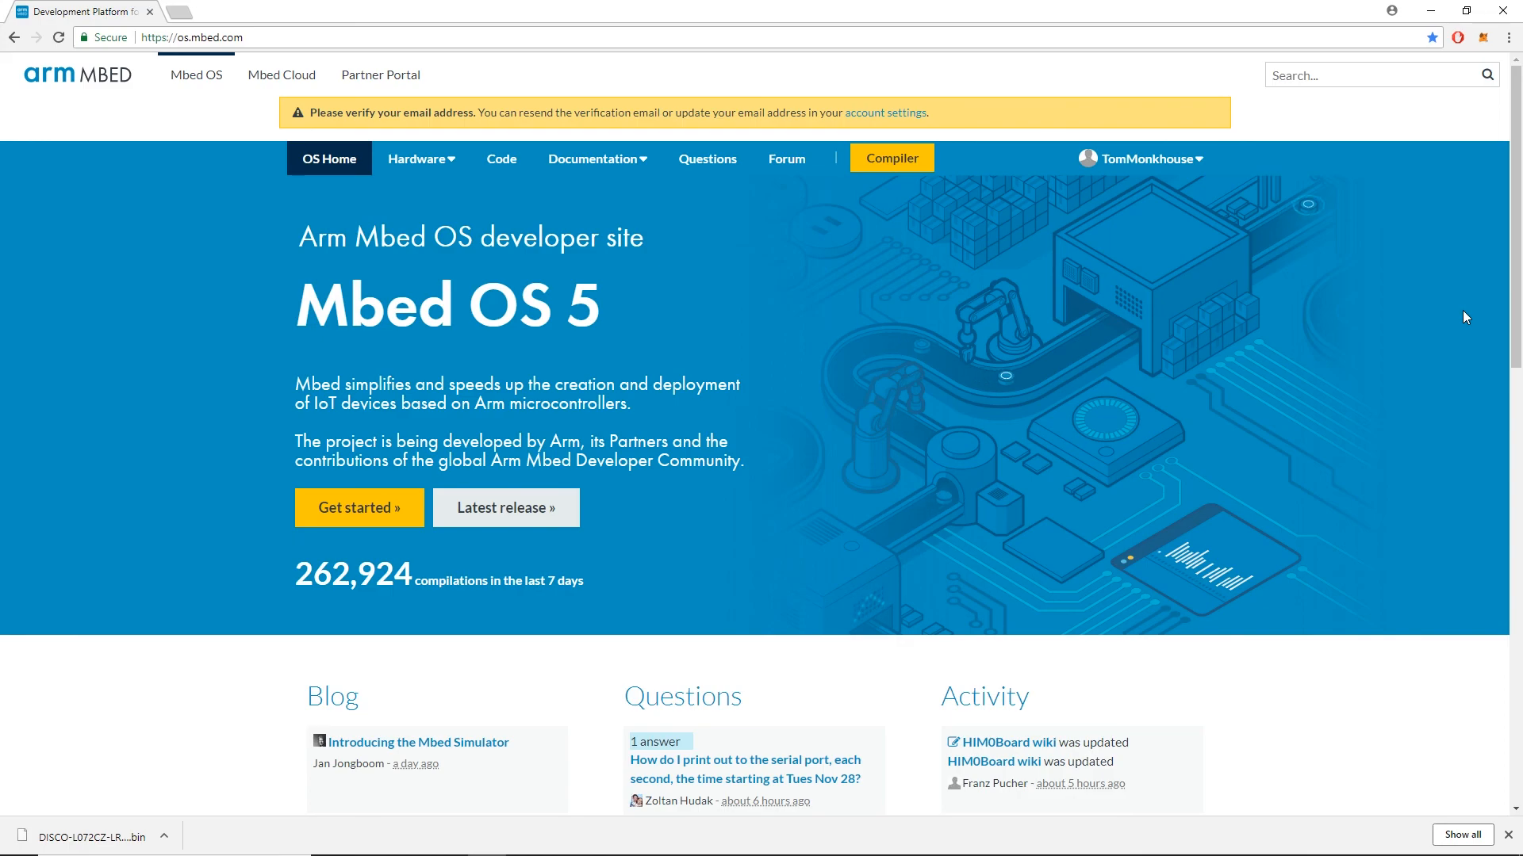